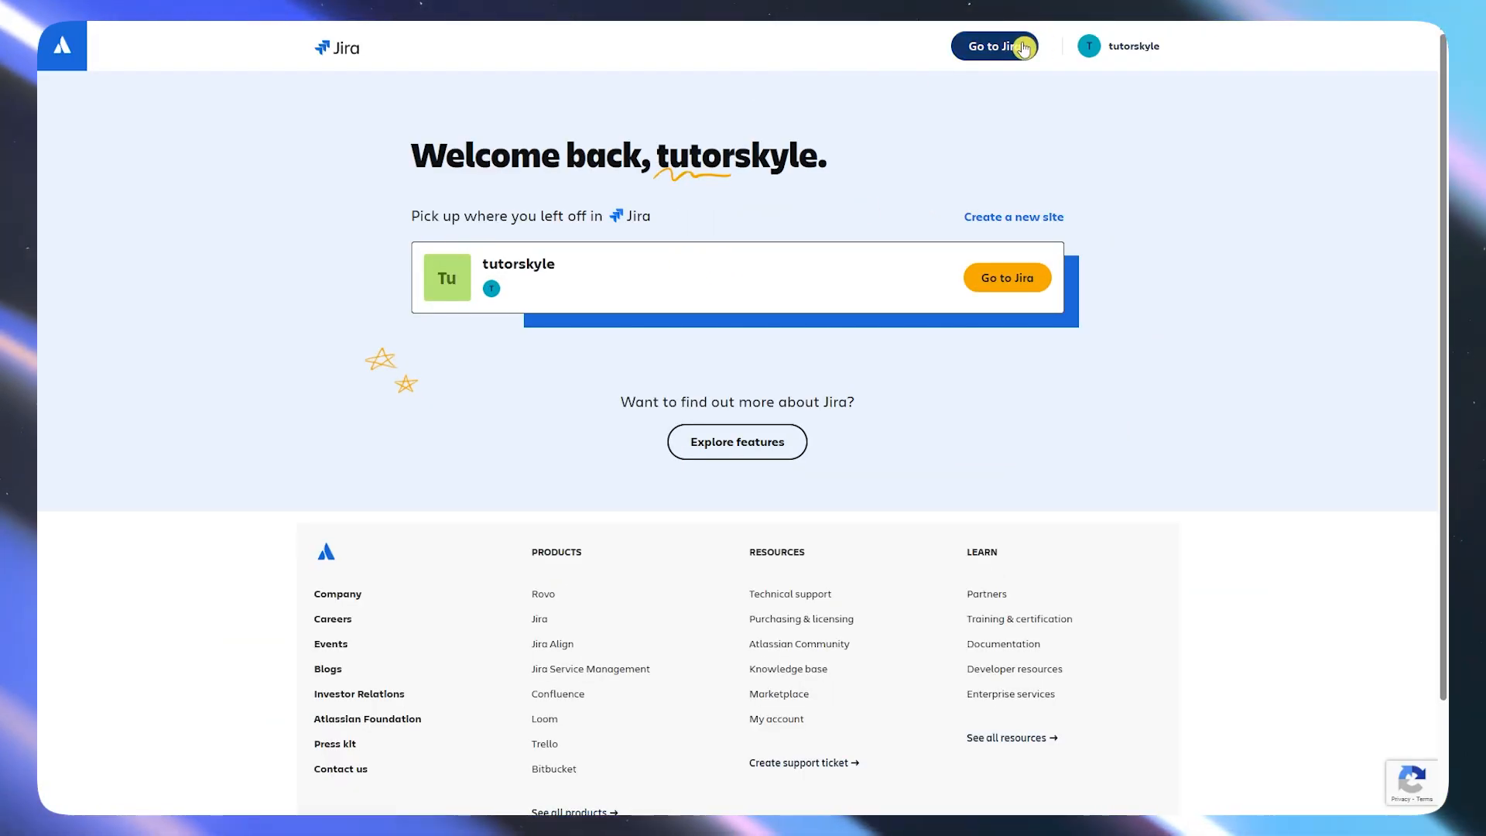
Enter the Jira site and expand the timeframes quickstart tip in My Kanban Project.
{"action": "left_click", "coordinate": [994, 45]}
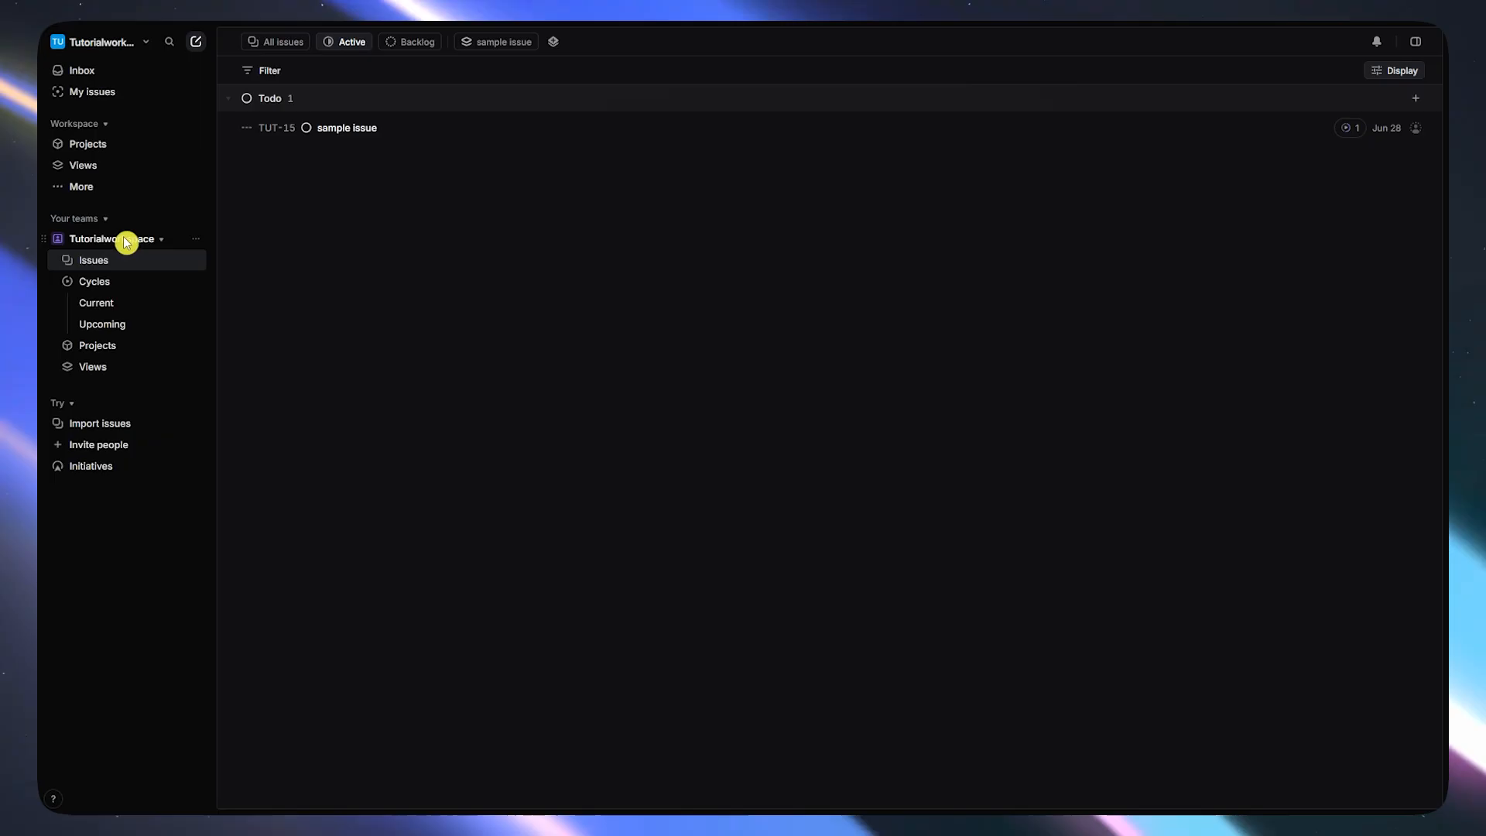
{"action": "mouse_move", "coordinate": [699, 353]}
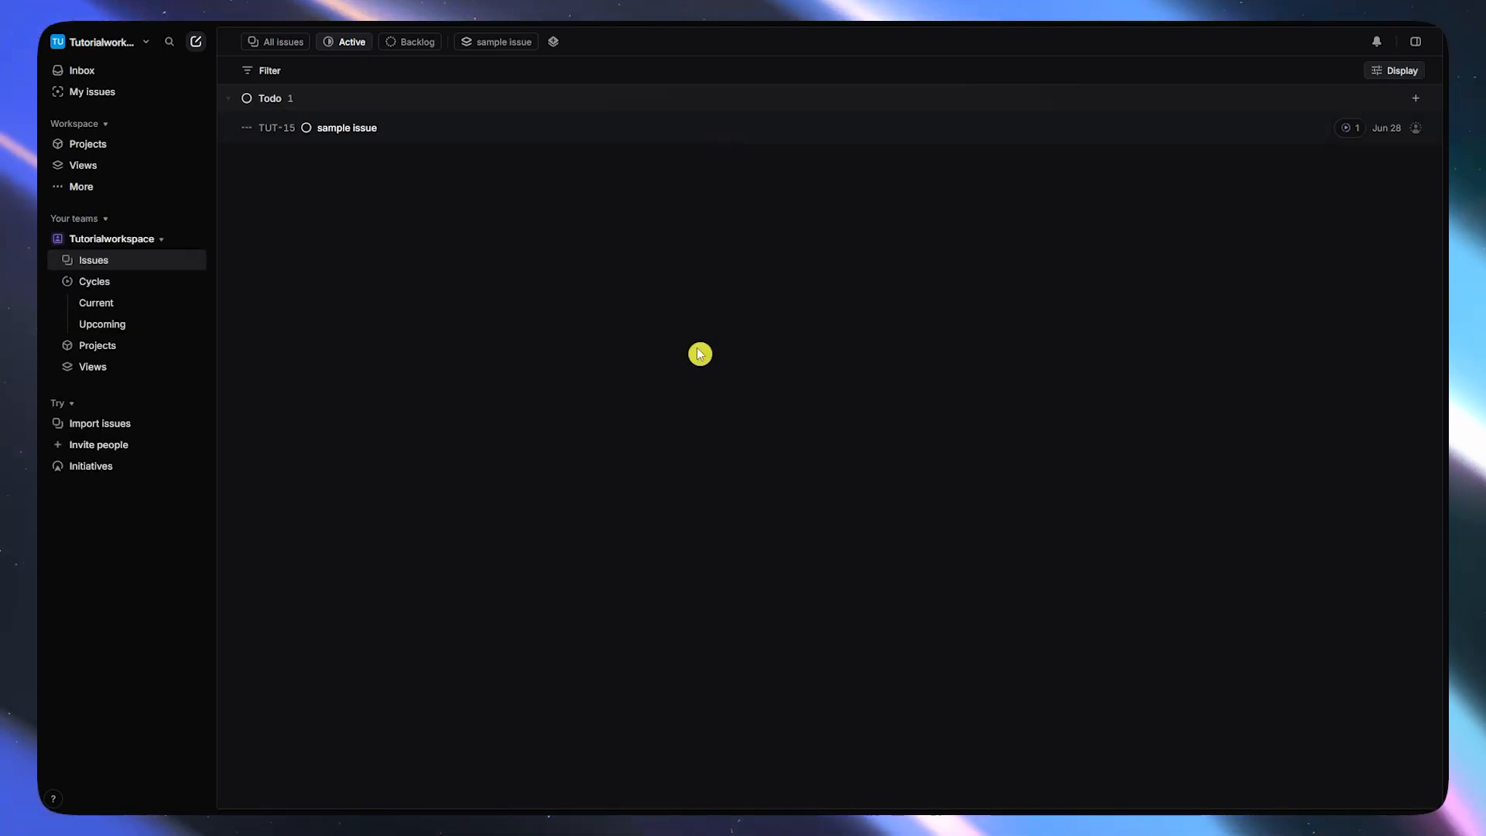
{"action": "left_click", "coordinate": [107, 42]}
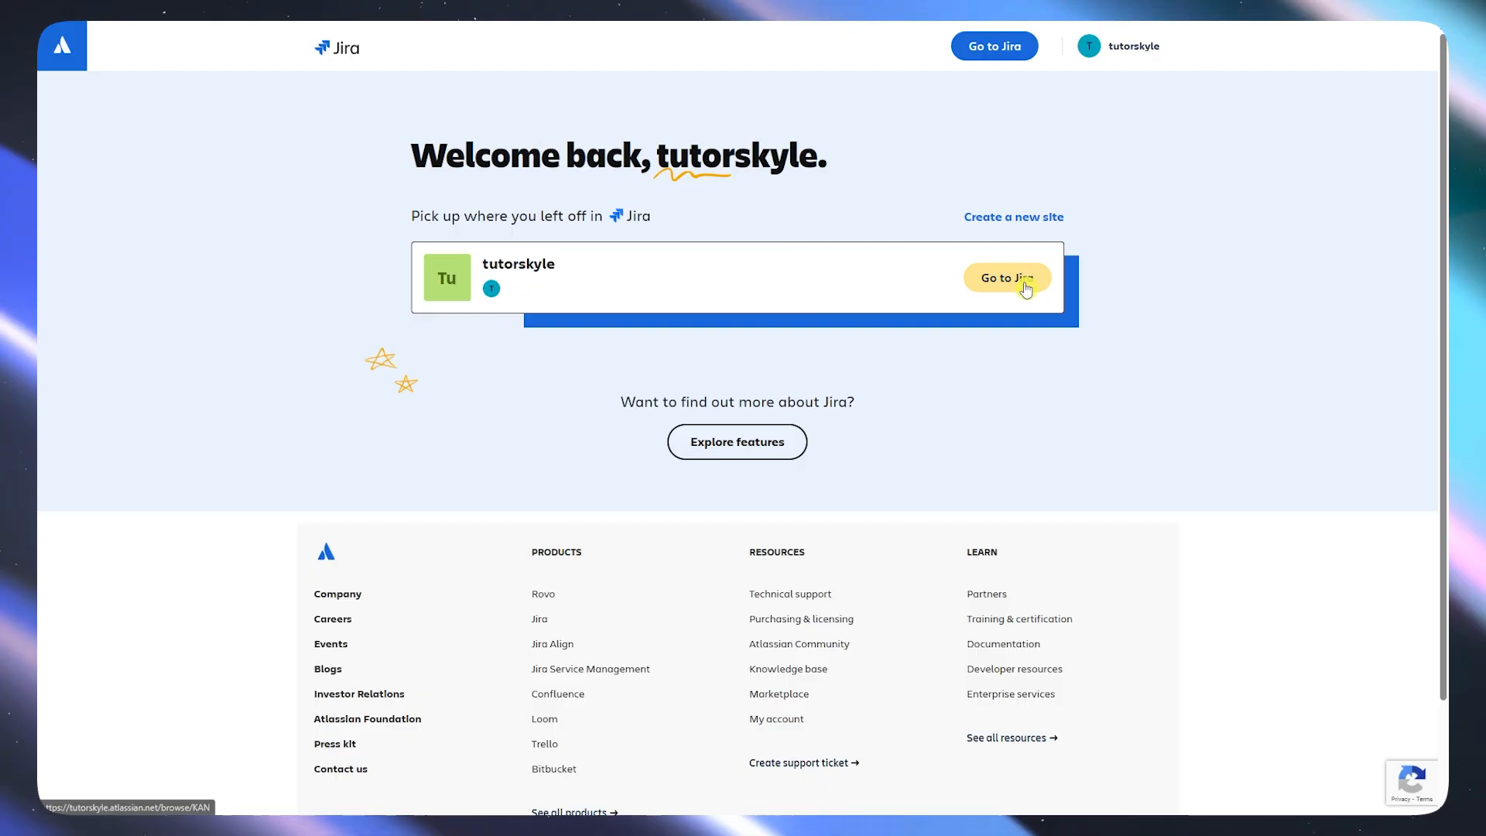
{"action": "left_click", "coordinate": [1006, 279]}
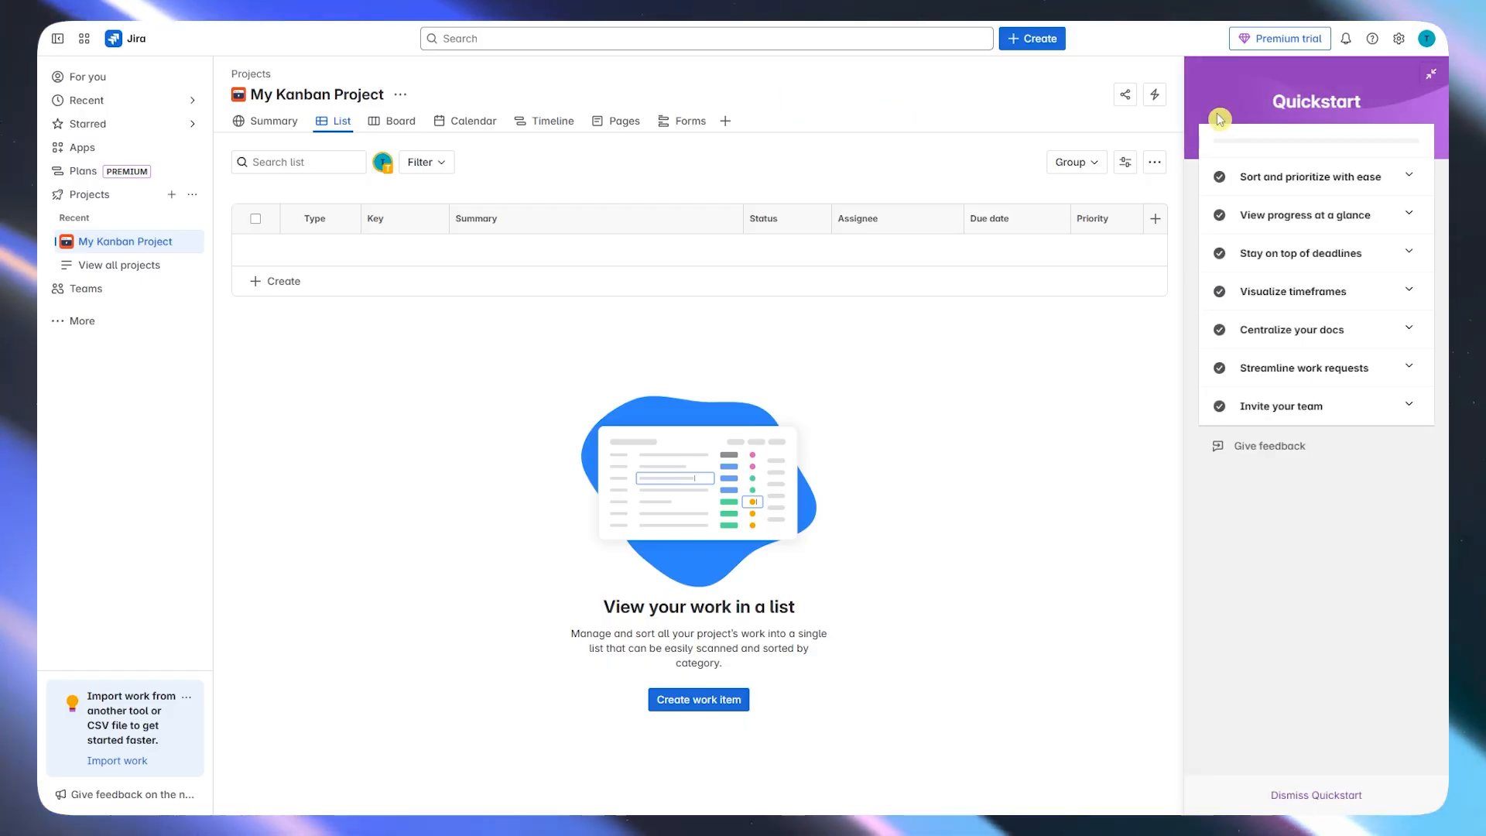
{"action": "left_click", "coordinate": [1306, 213]}
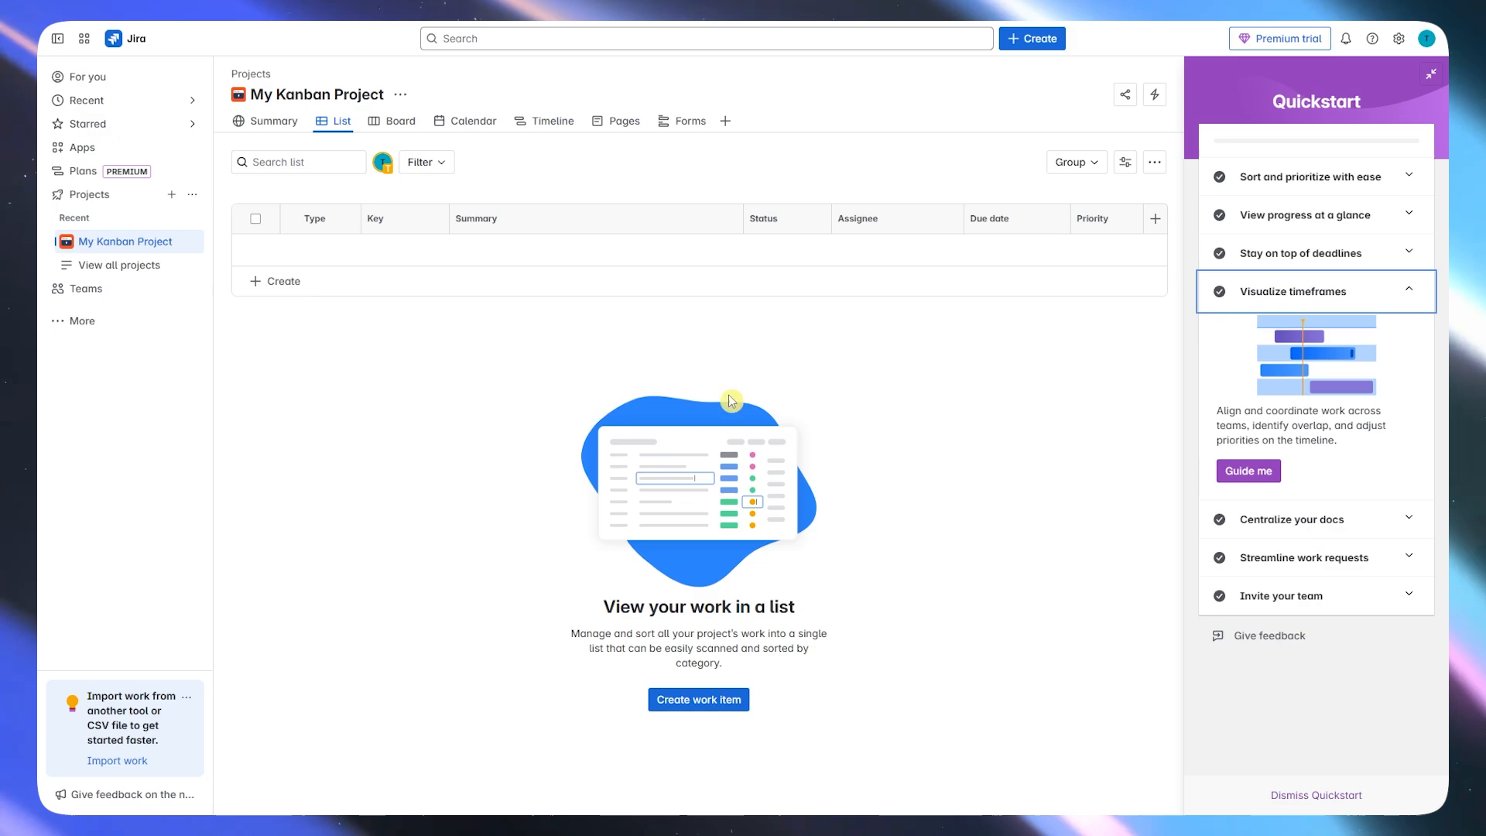
Cycle through the summary, board, calendar, timeline and pages views, ending on summary.
{"action": "left_click", "coordinate": [272, 121]}
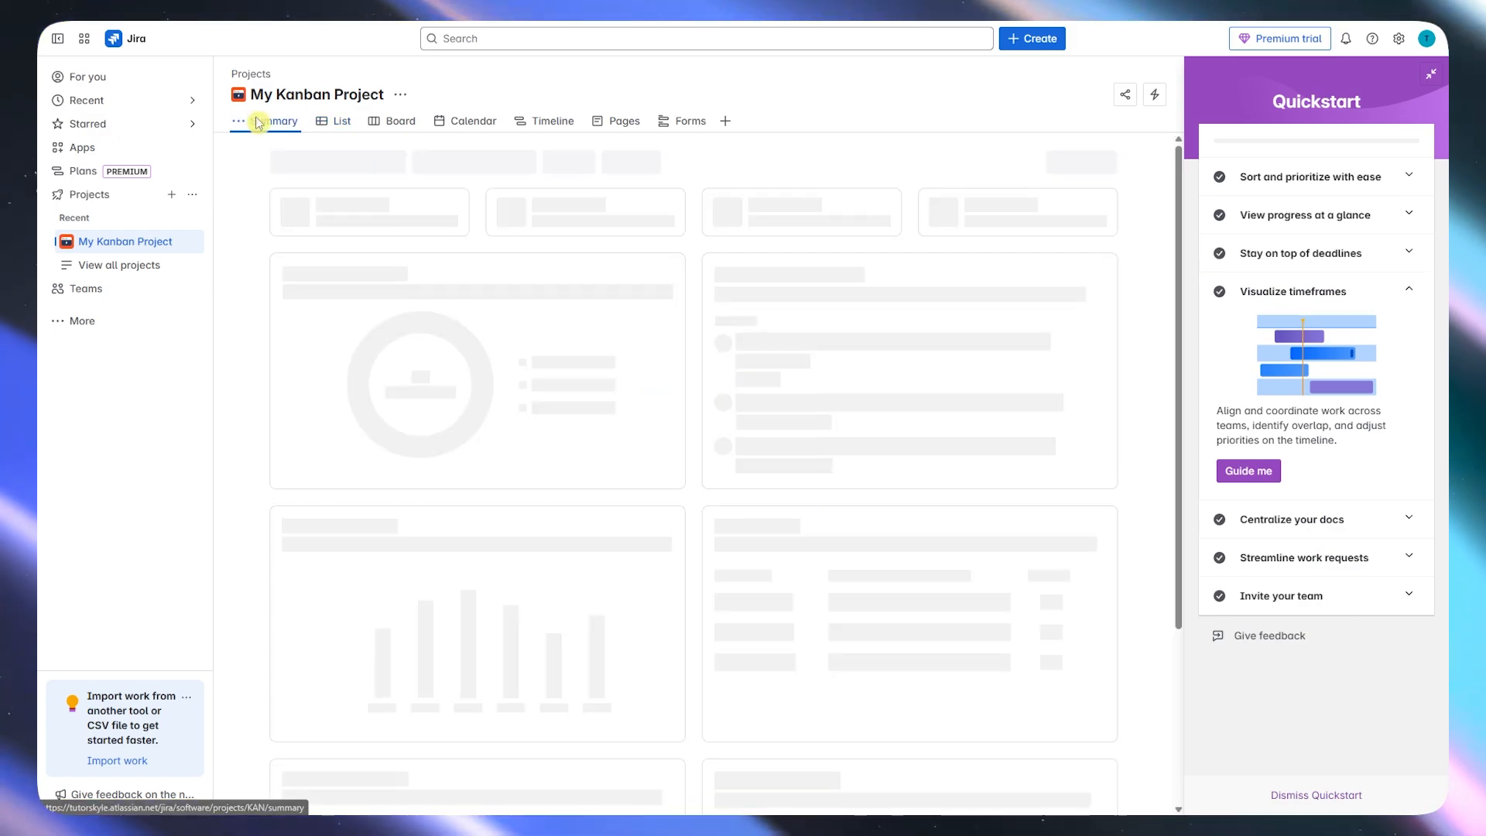
{"action": "left_click", "coordinate": [399, 121]}
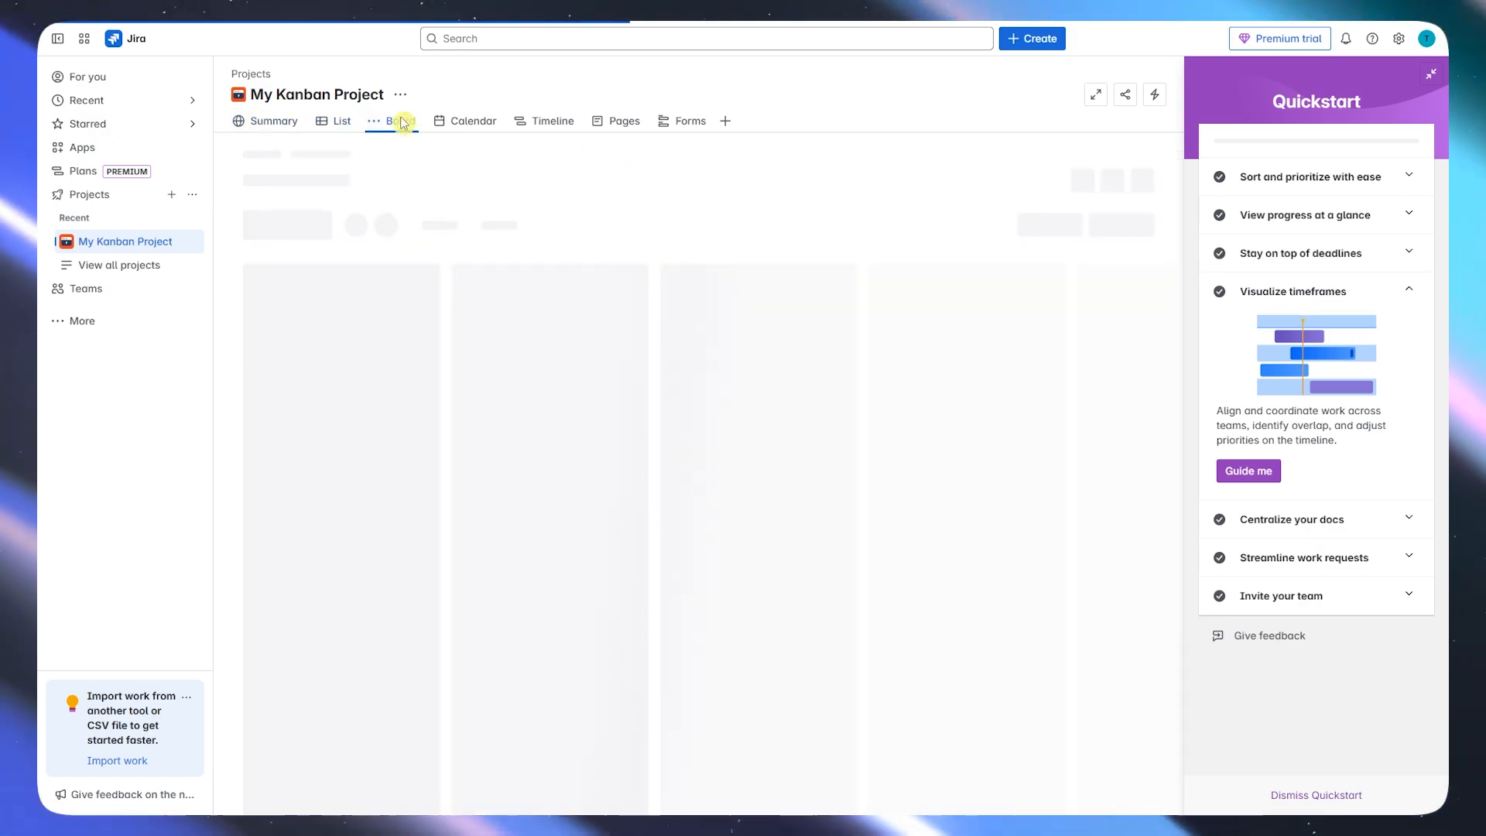
{"action": "left_click", "coordinate": [396, 121]}
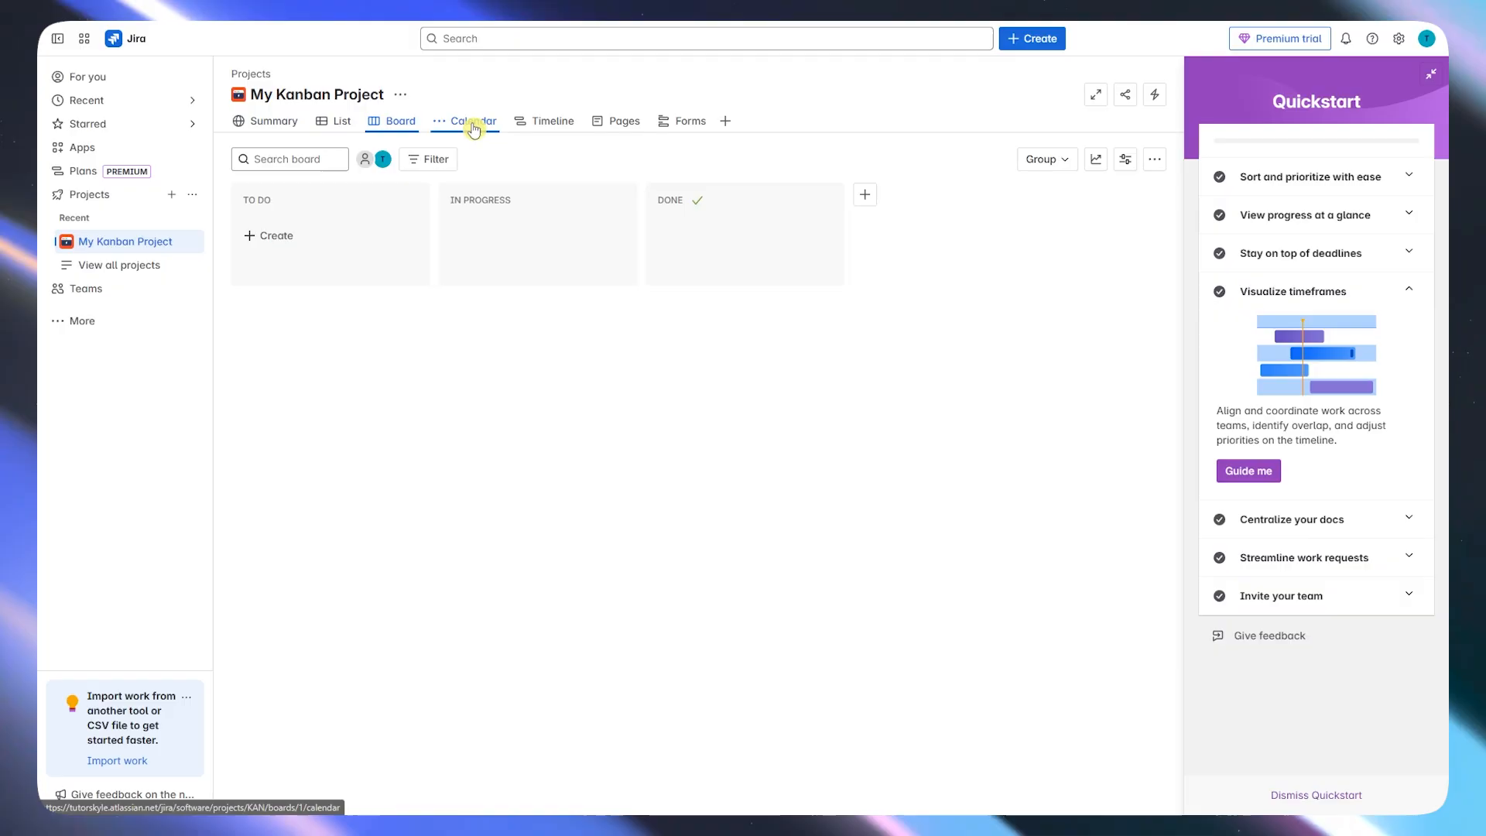
{"action": "left_click", "coordinate": [472, 120]}
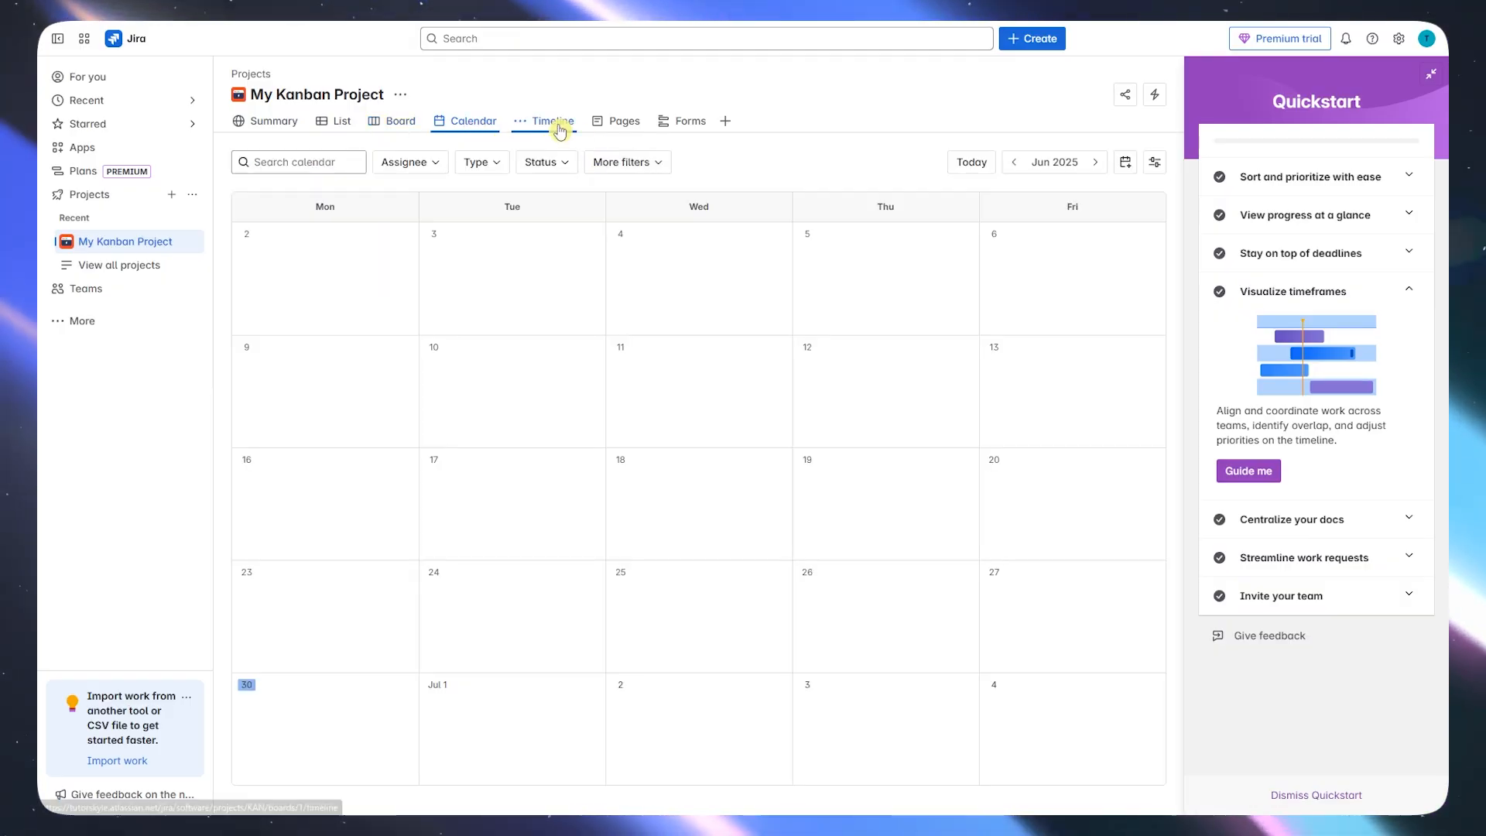
{"action": "left_click", "coordinate": [554, 121]}
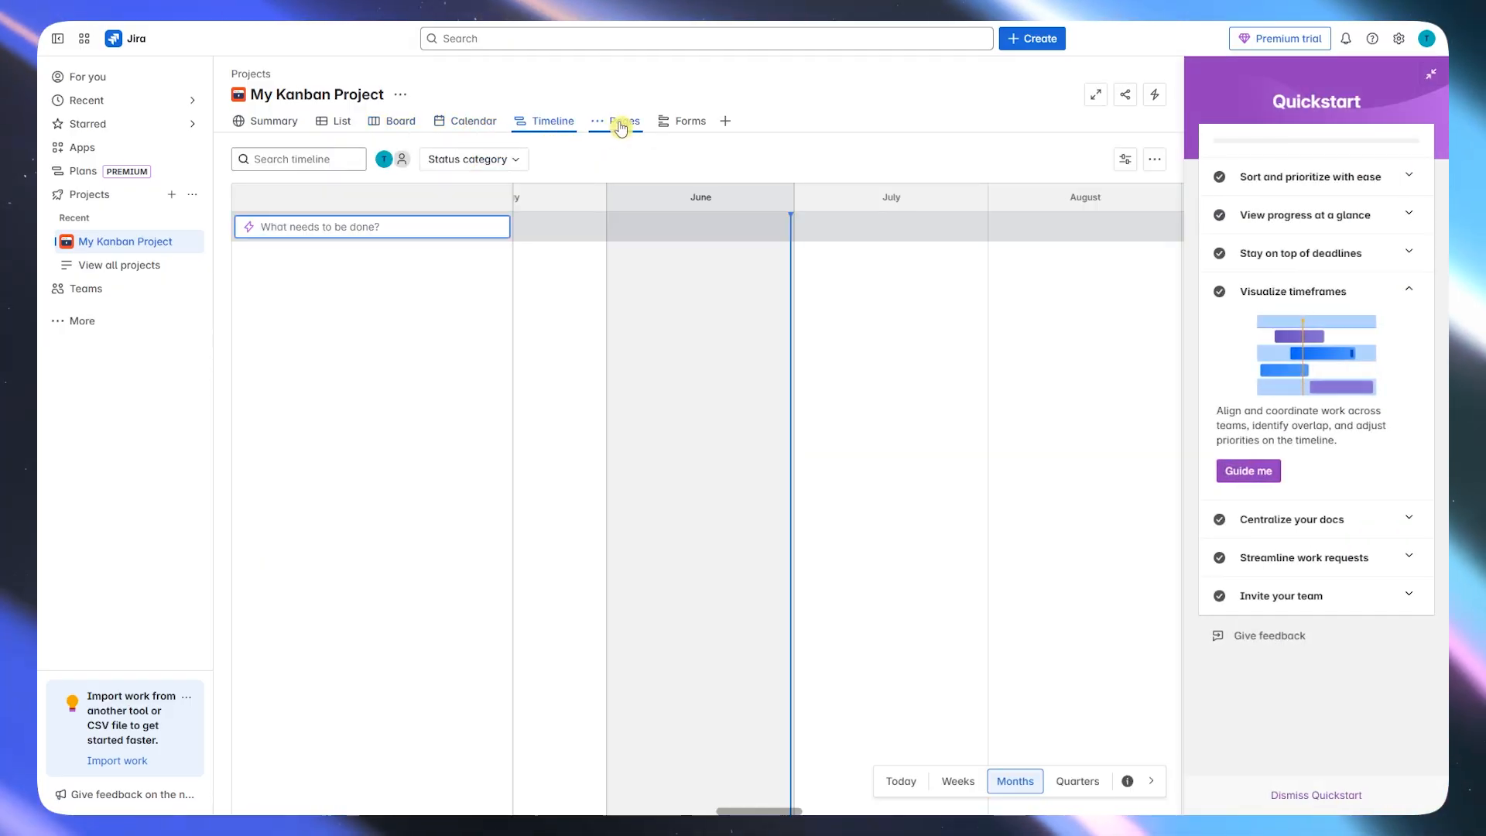
{"action": "left_click", "coordinate": [622, 121]}
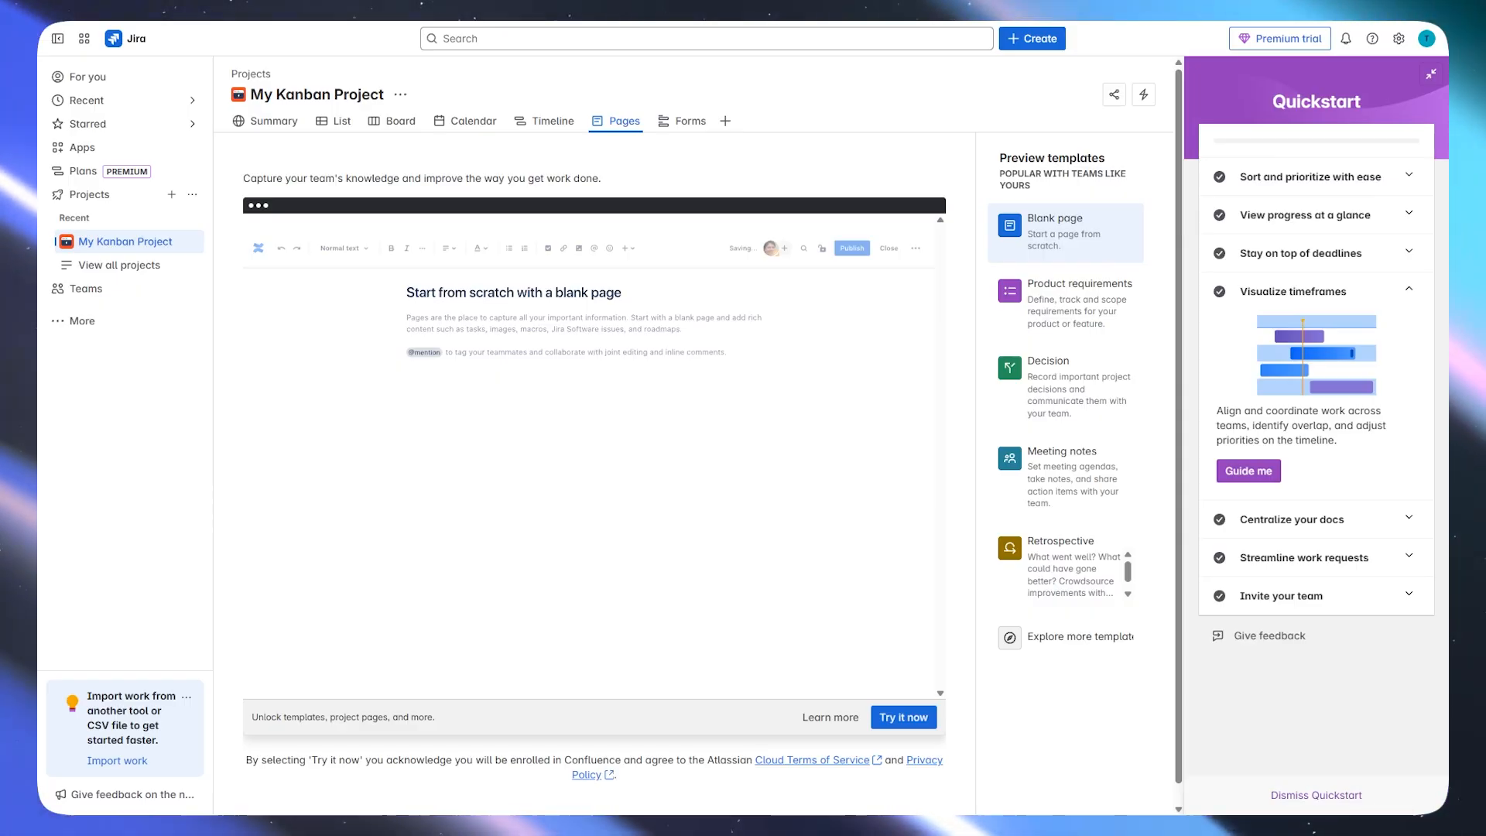
{"action": "left_click", "coordinate": [663, 120]}
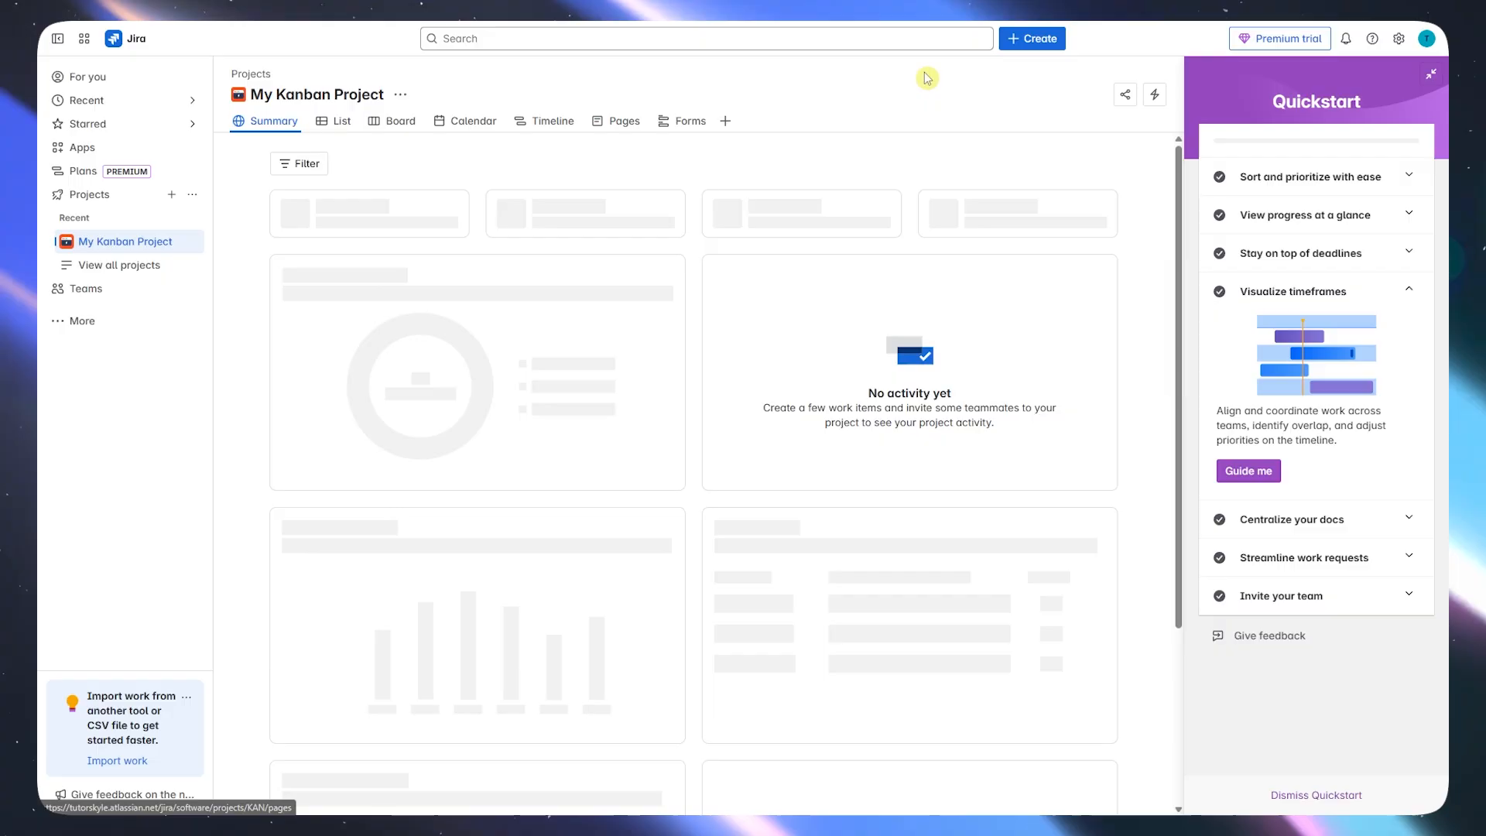
Start a blank new task and expand Apps in the sidebar.
{"action": "left_click", "coordinate": [1031, 38]}
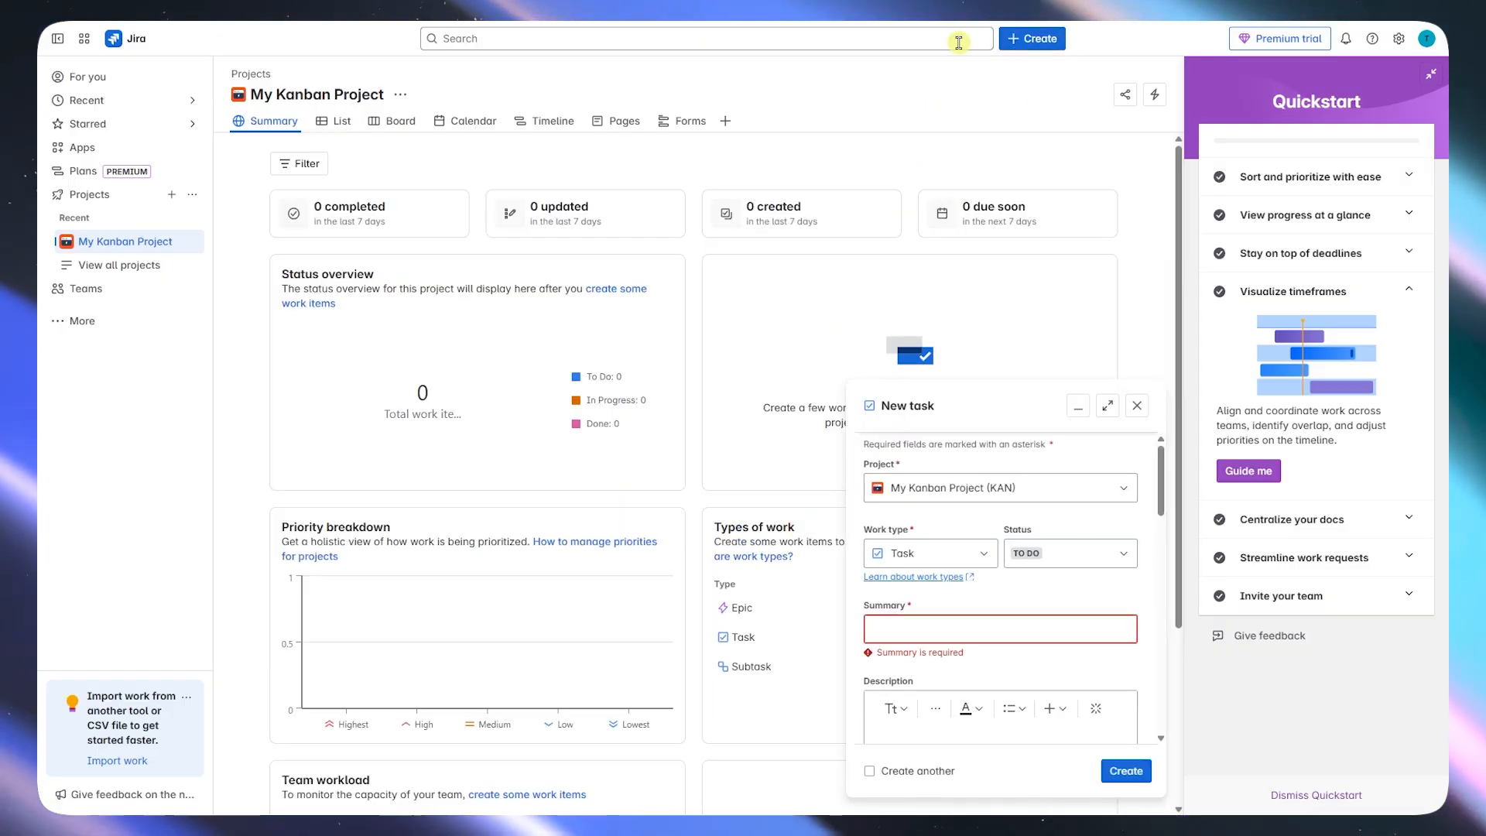
{"action": "left_click", "coordinate": [1106, 405]}
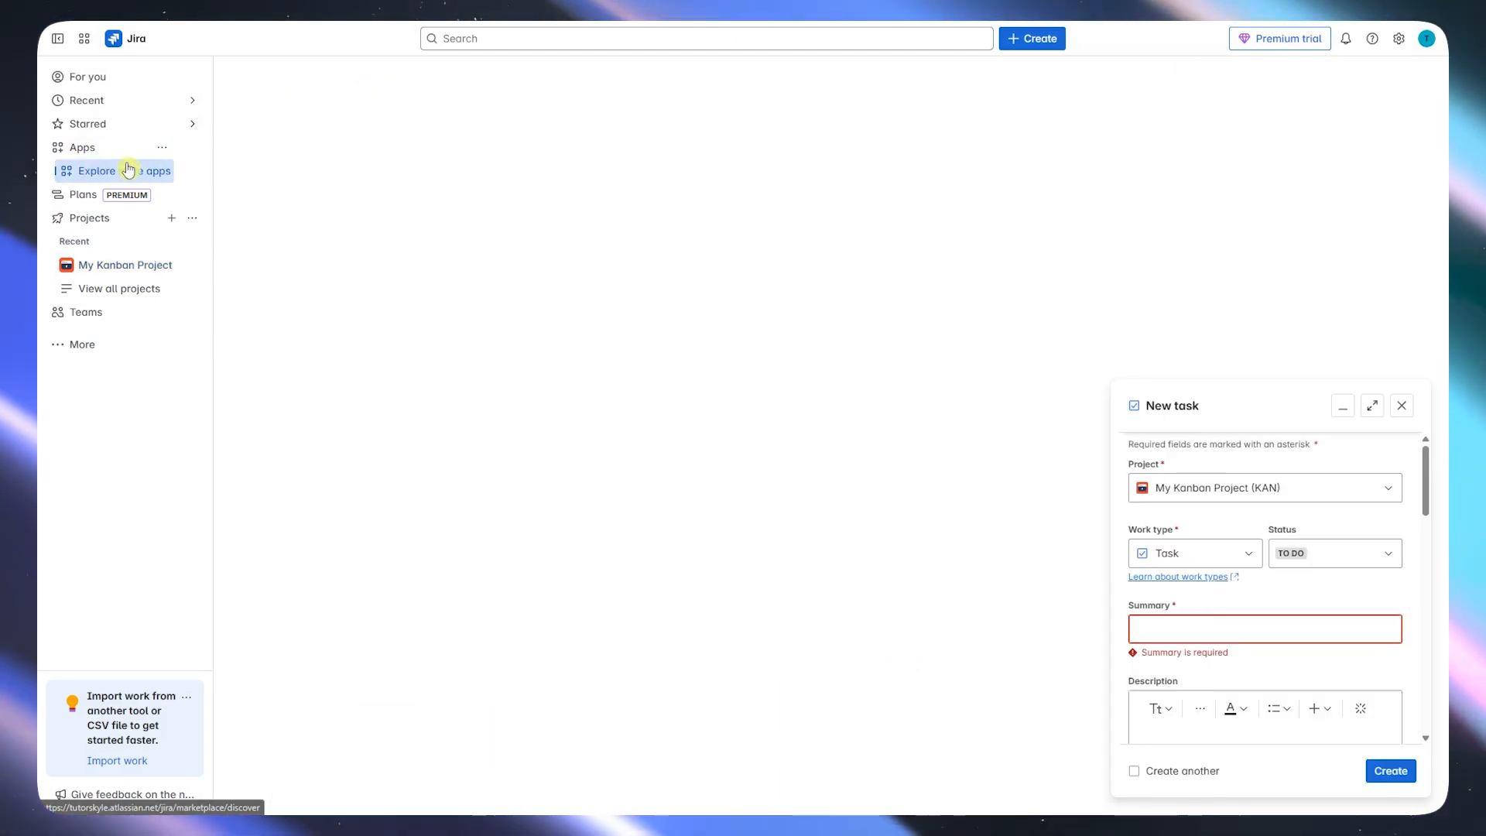
Search the app marketplace for 'github' and scroll through the integration results.
{"action": "left_click", "coordinate": [124, 171]}
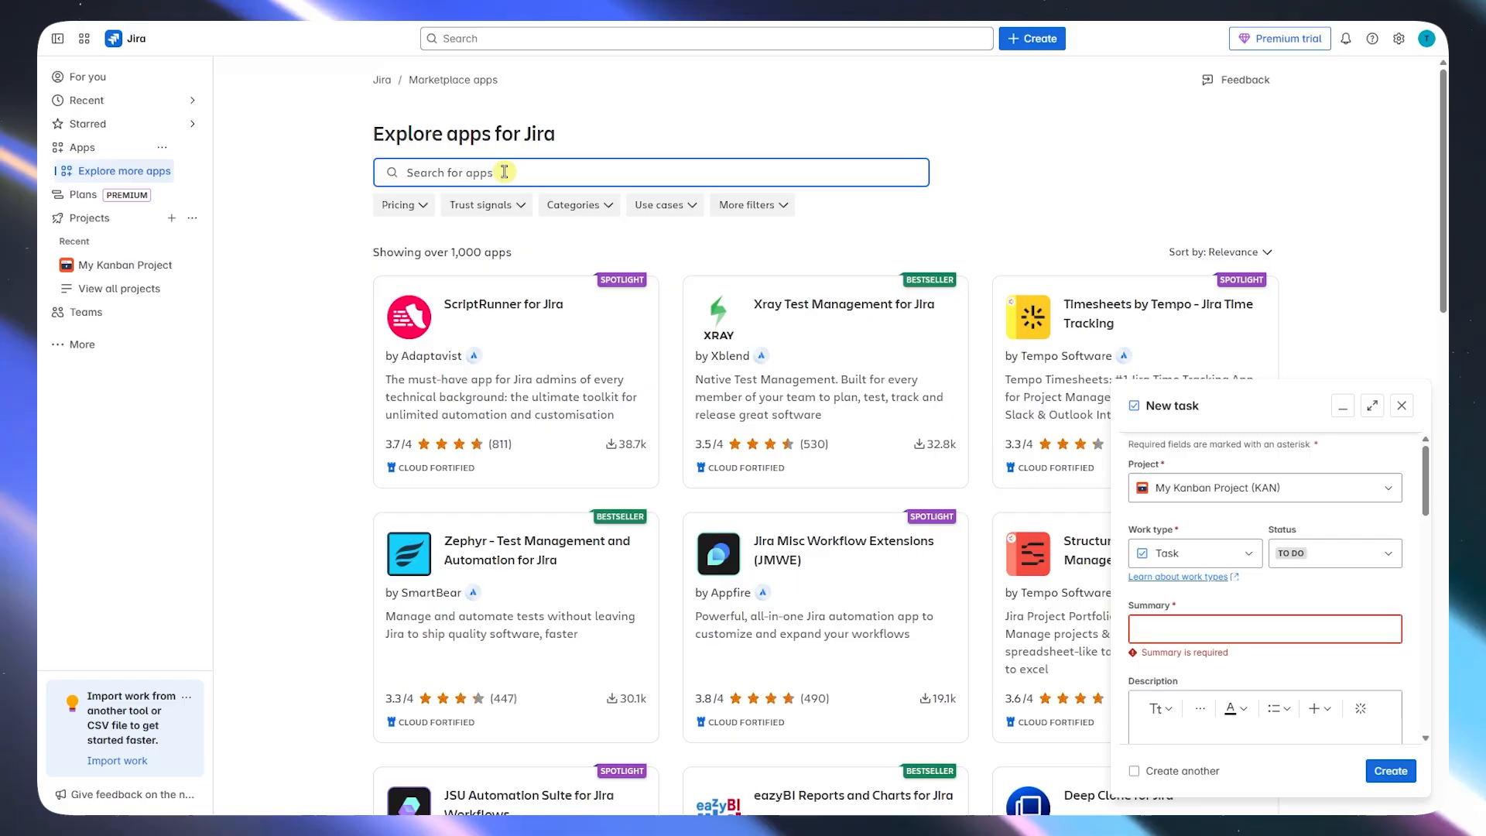
{"action": "type", "text": "github"}
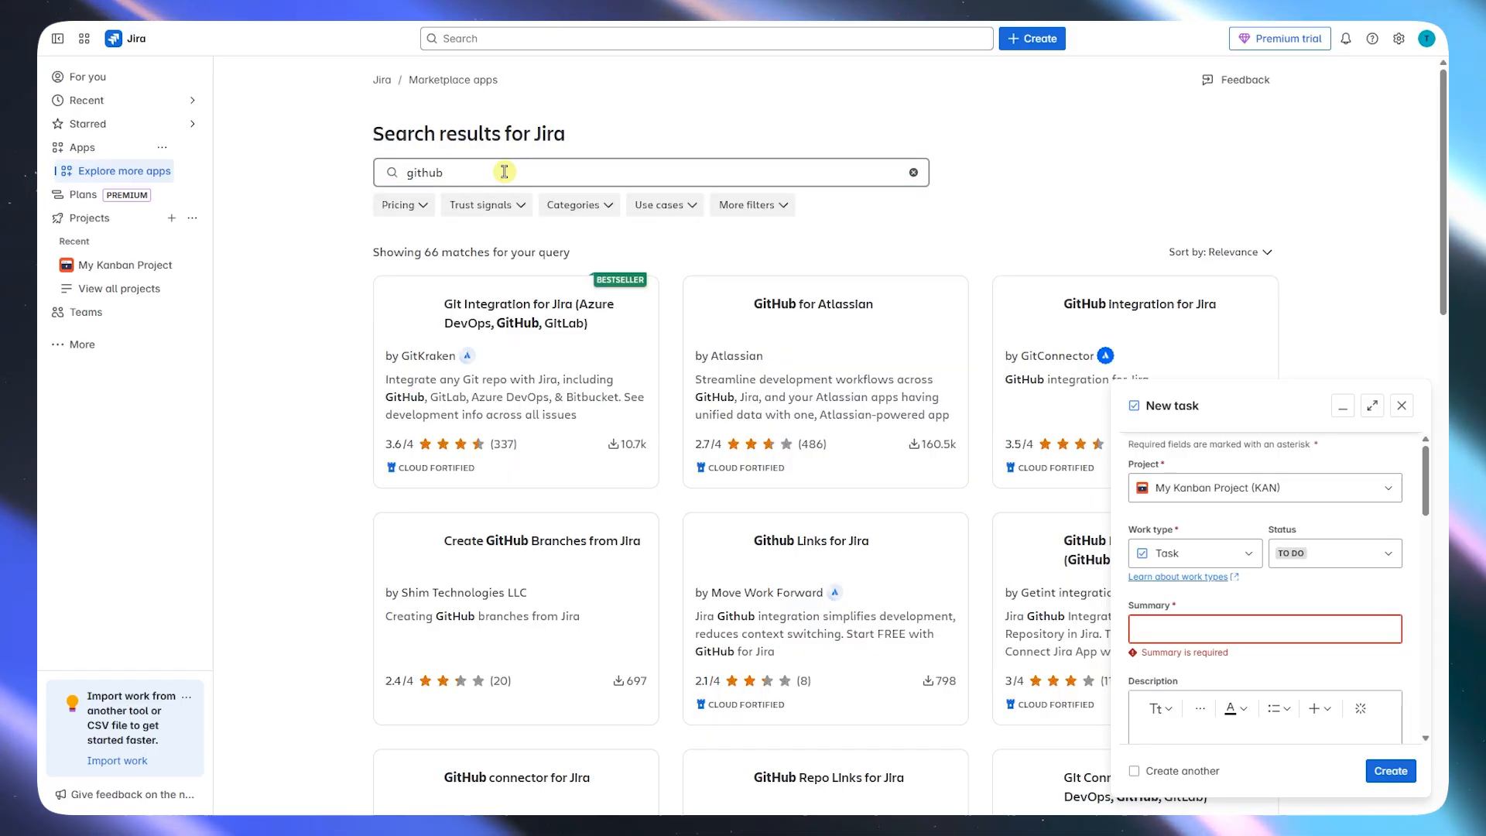
{"action": "scroll", "scroll_direction": "down", "scroll_amount": 3}
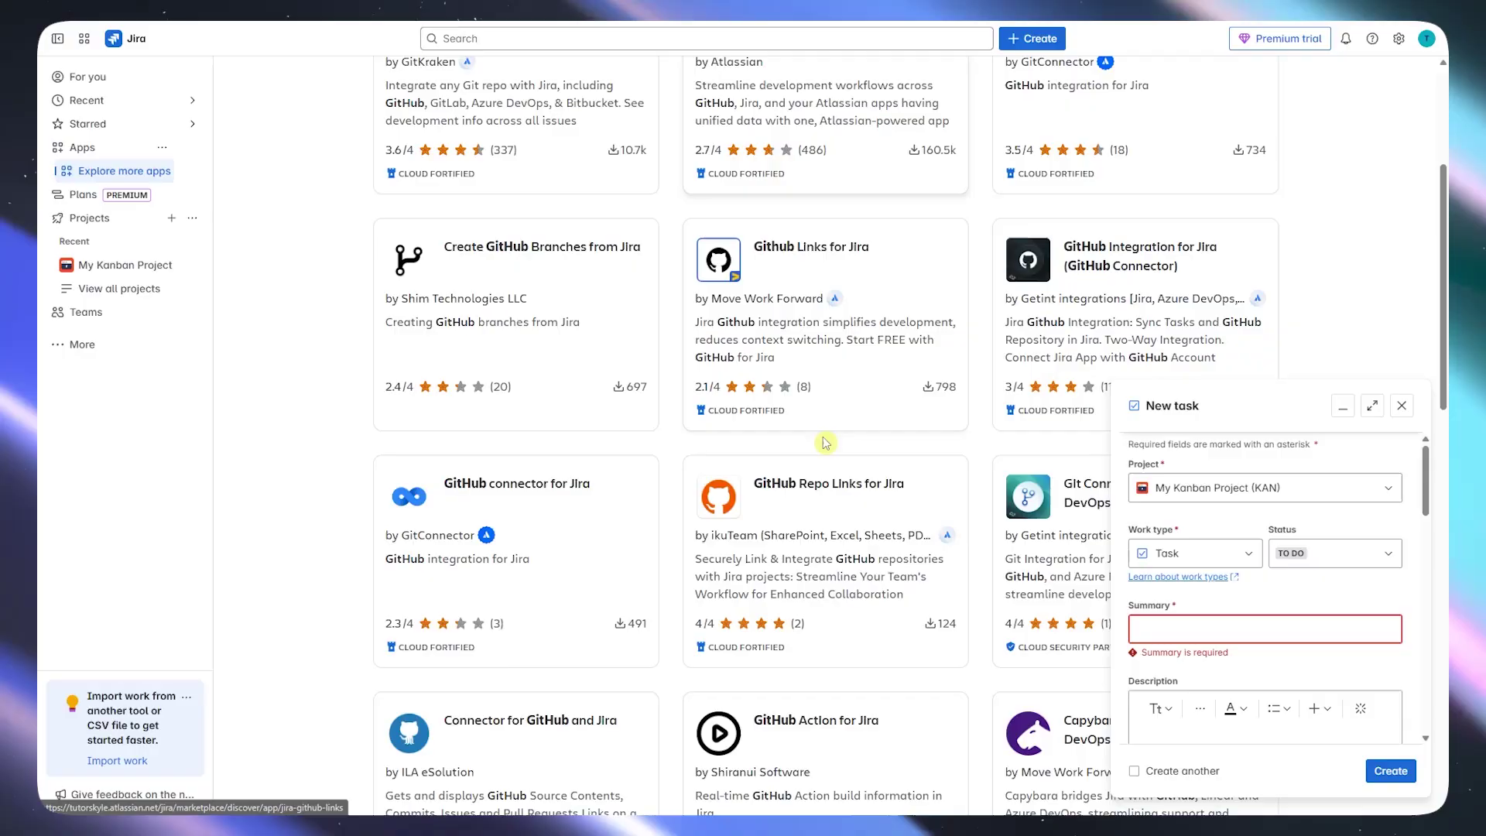
{"action": "scroll", "scroll_direction": "down", "scroll_amount": 3}
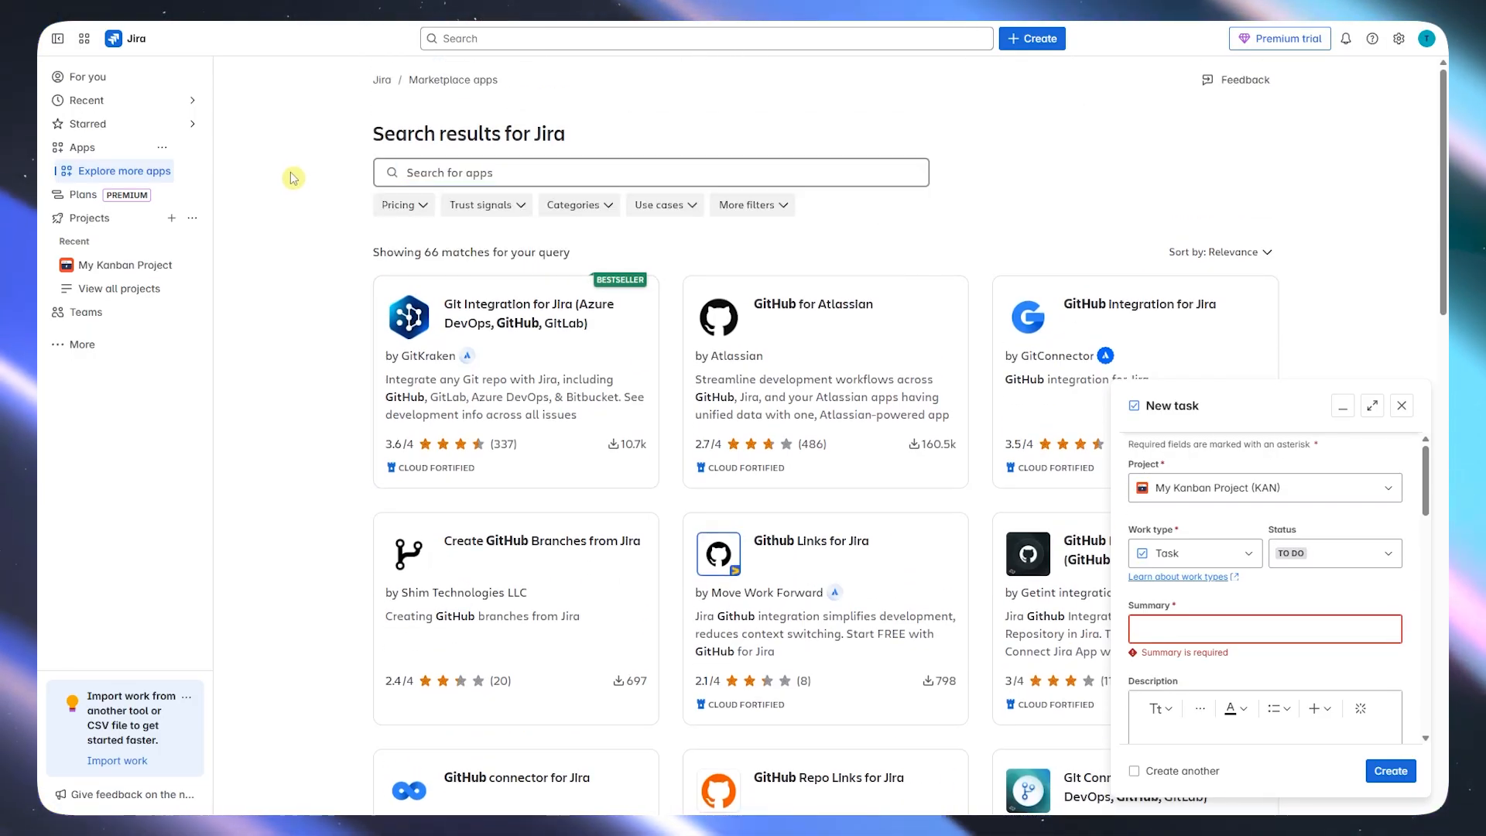
{"action": "mouse_move", "coordinate": [145, 124]}
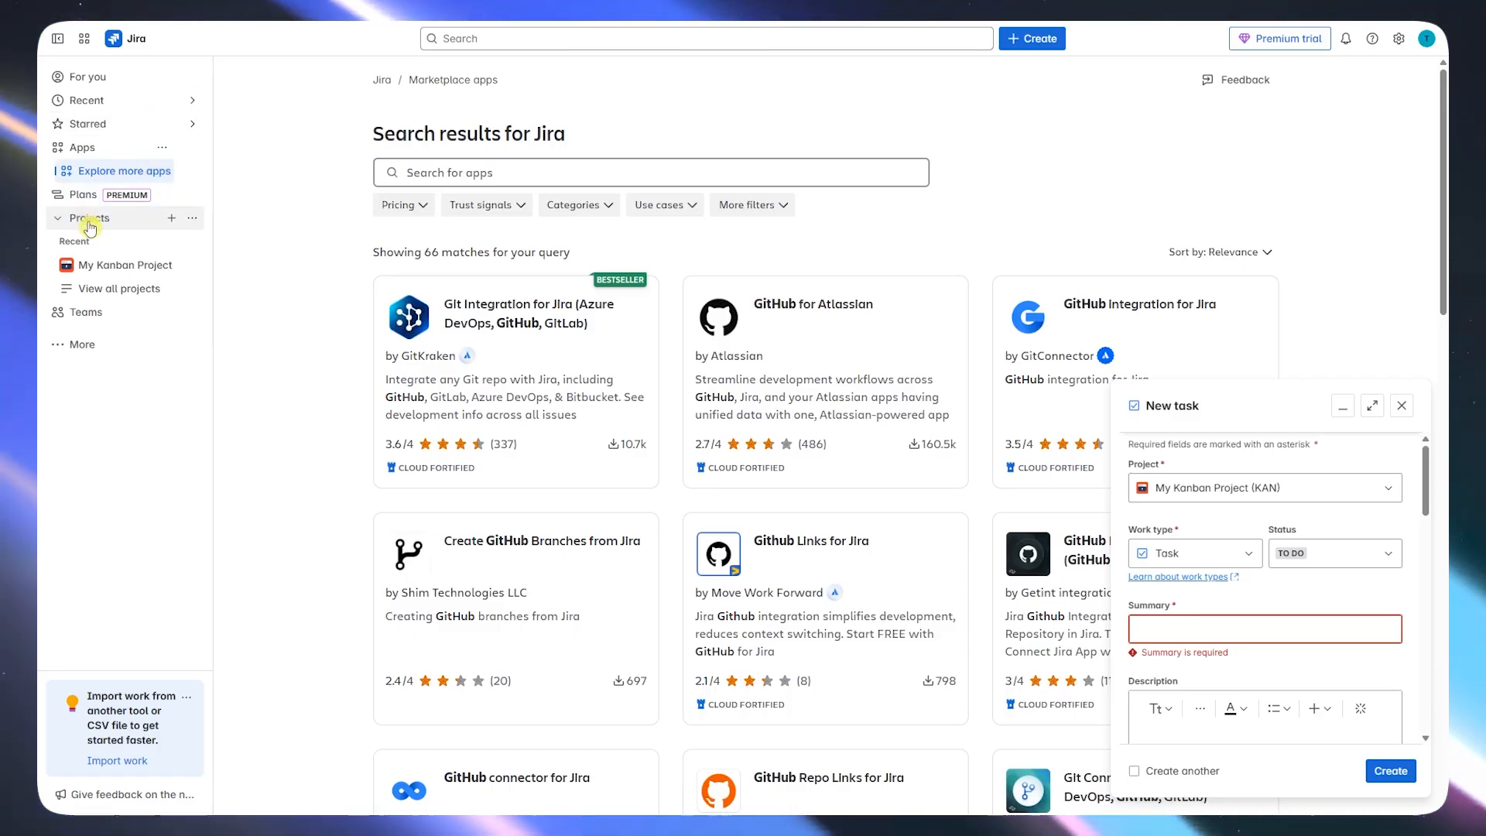
Visit the teams page and the personal For you overview.
{"action": "left_click", "coordinate": [59, 217]}
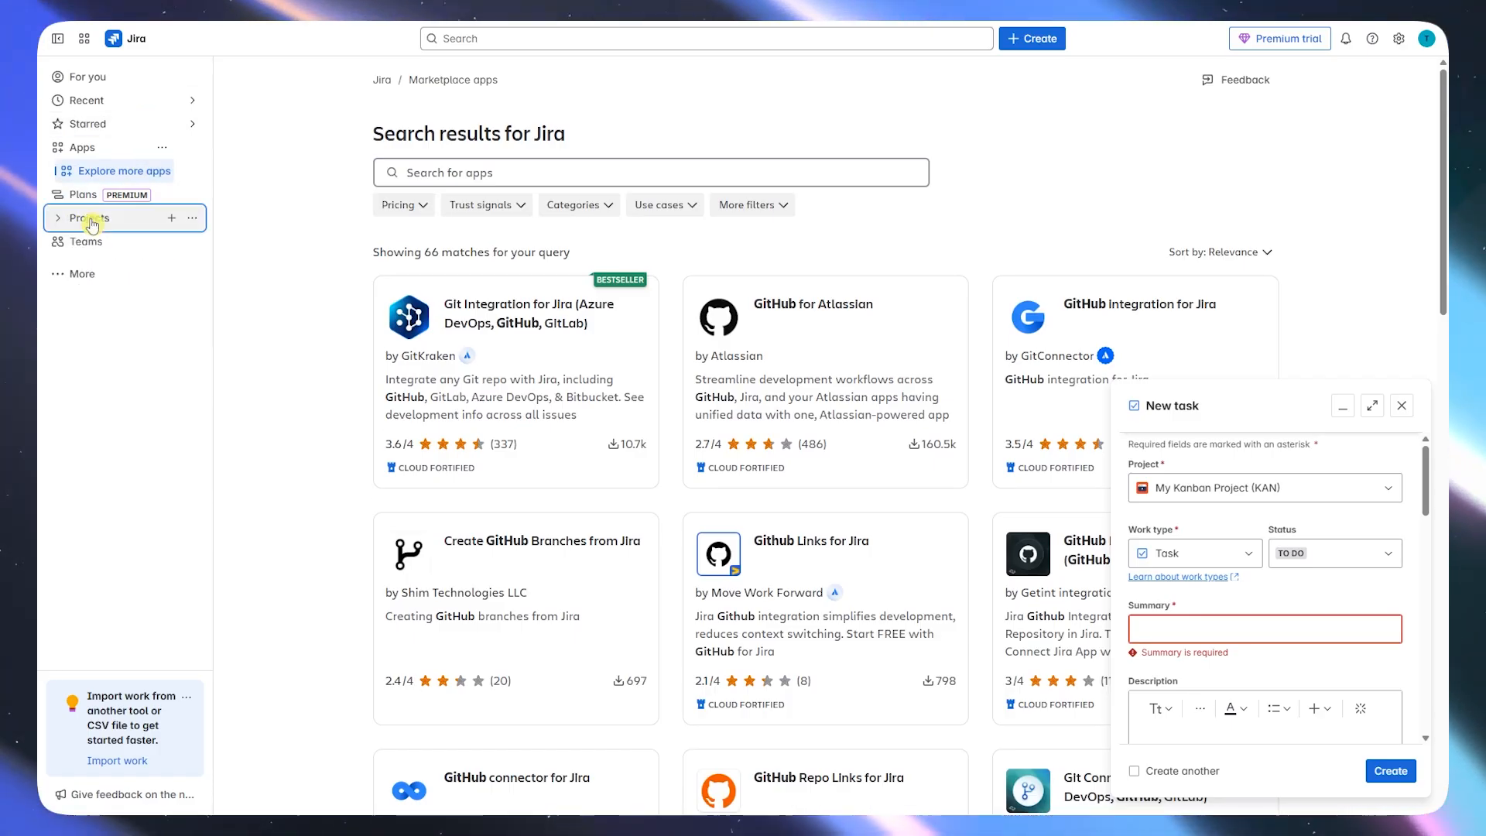
{"action": "left_click", "coordinate": [81, 272]}
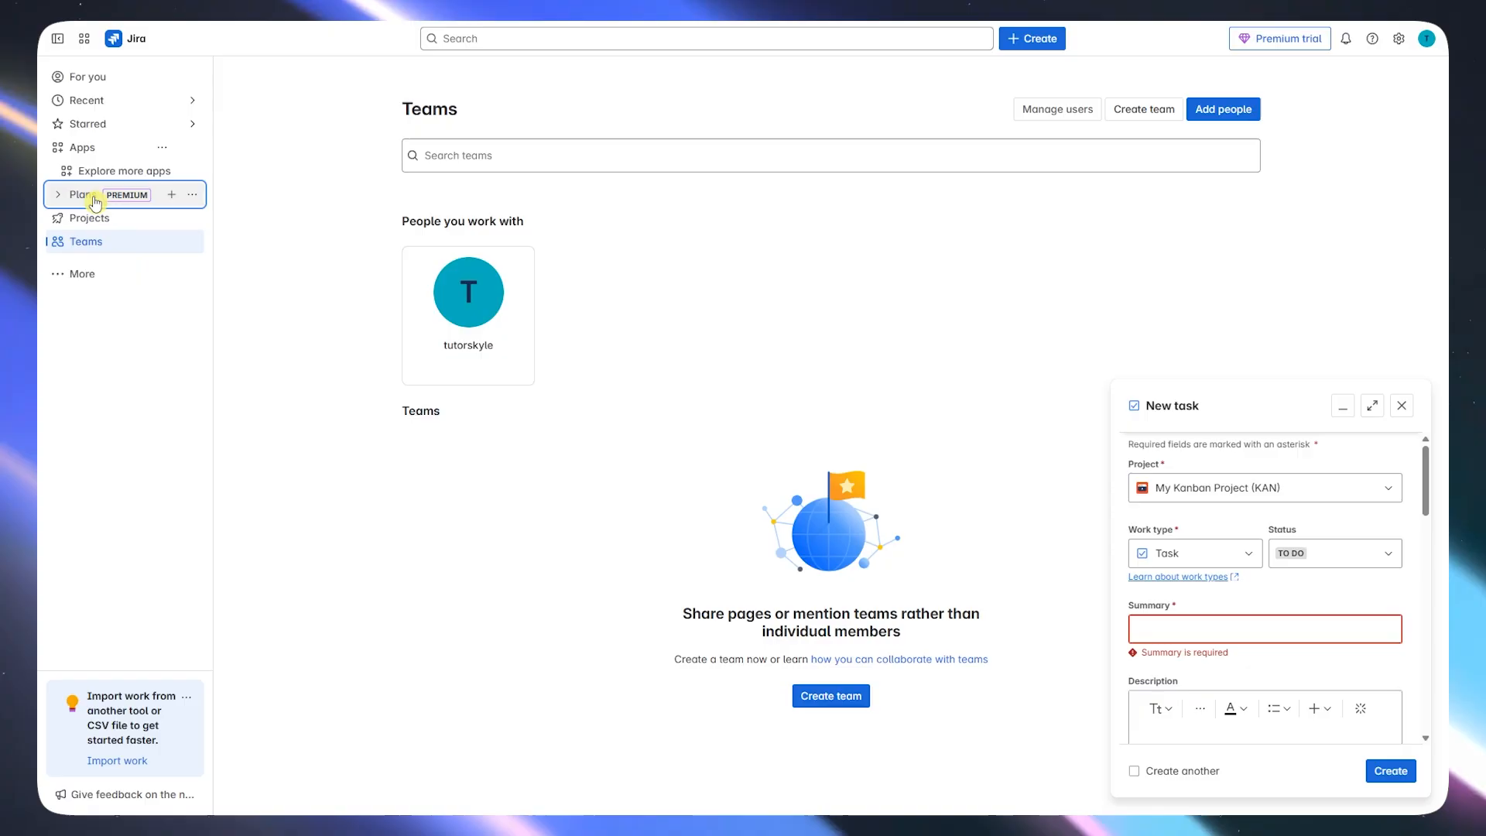
{"action": "left_click", "coordinate": [87, 77]}
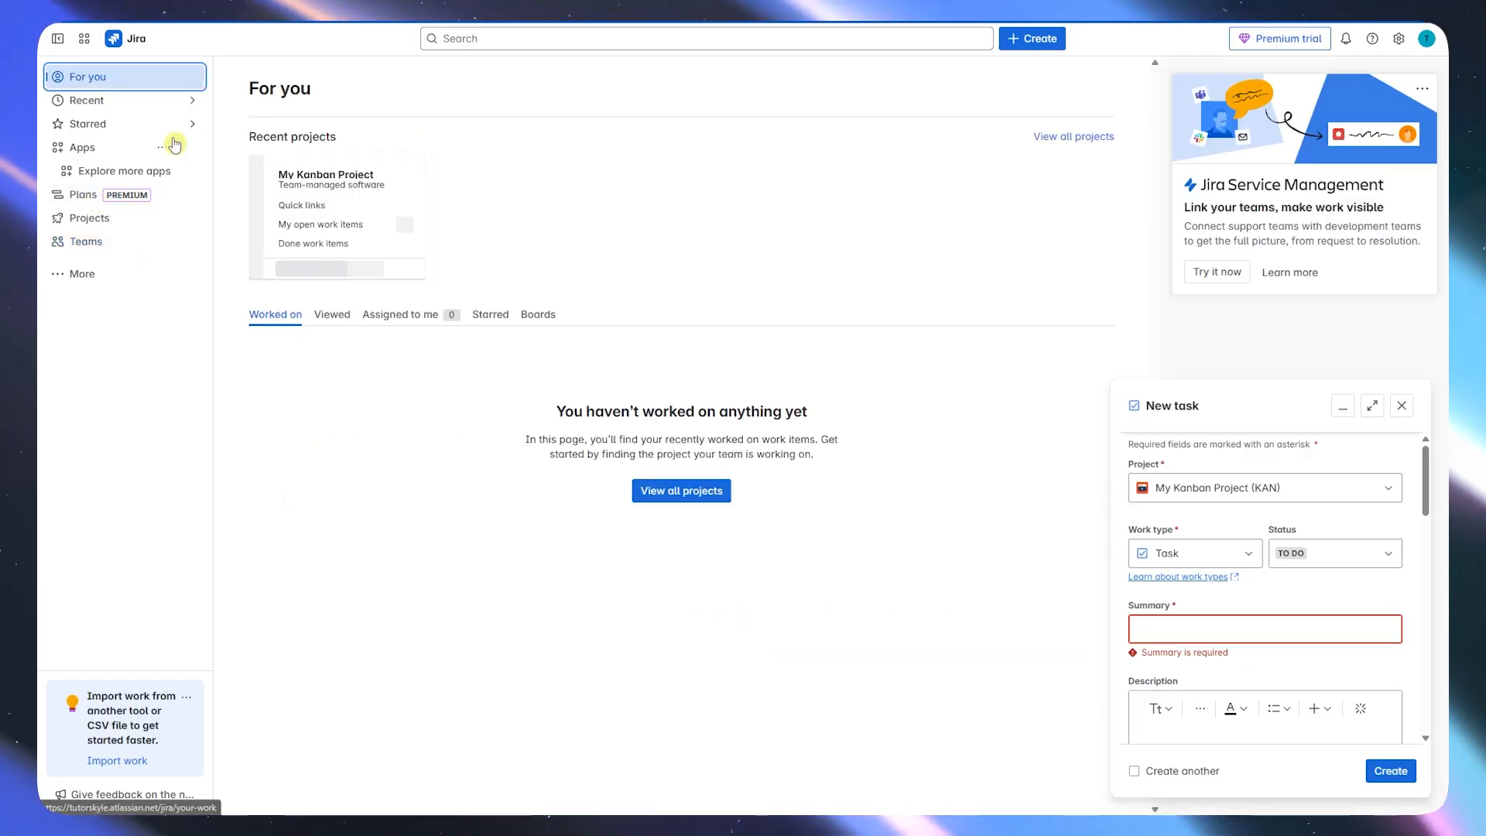
Expand the untitled new-task form, discard it, and switch over to Linear.
{"action": "left_click", "coordinate": [1371, 406]}
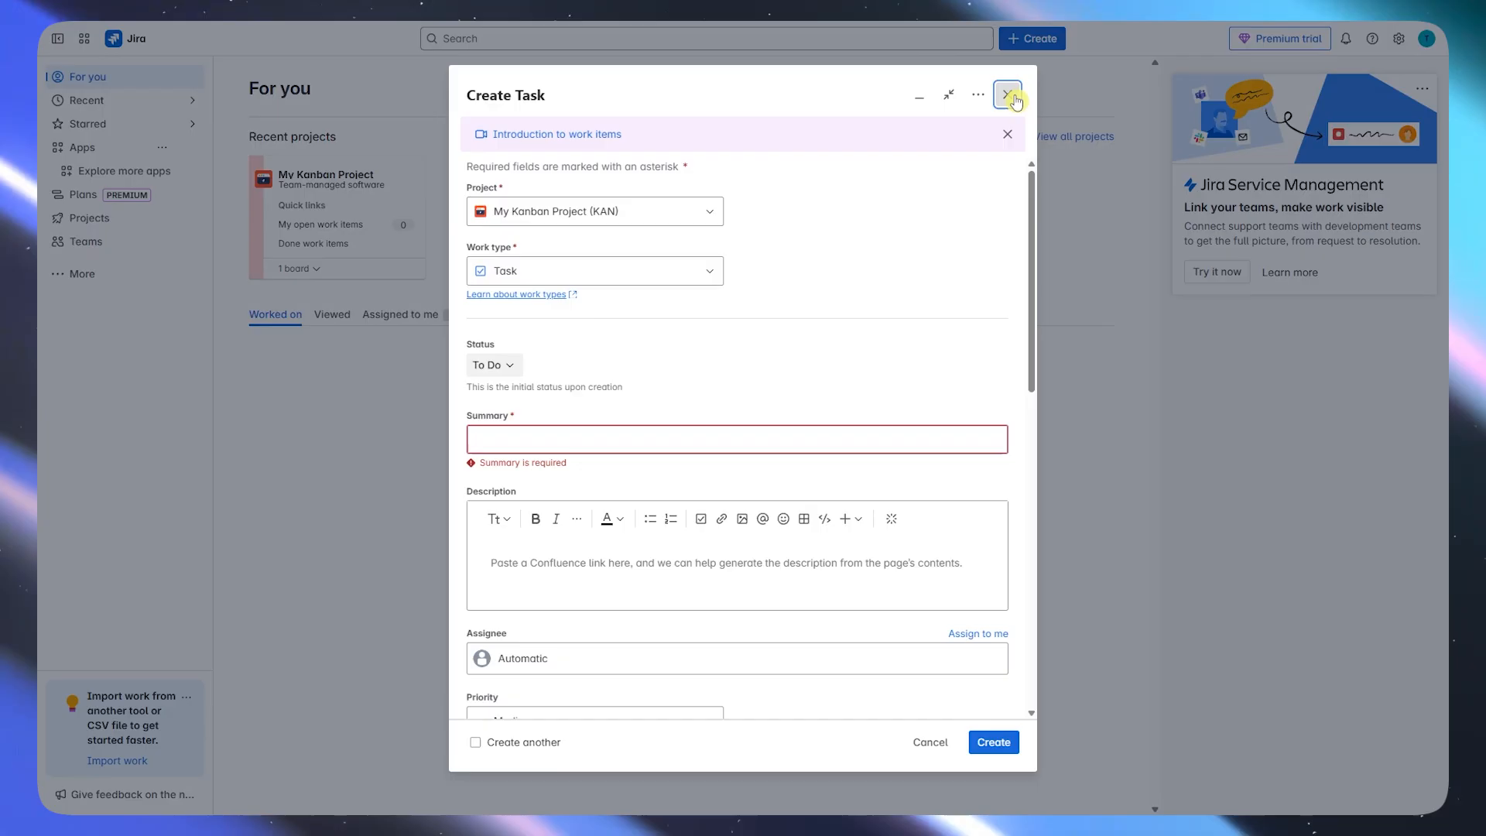
{"action": "left_click", "coordinate": [1006, 95]}
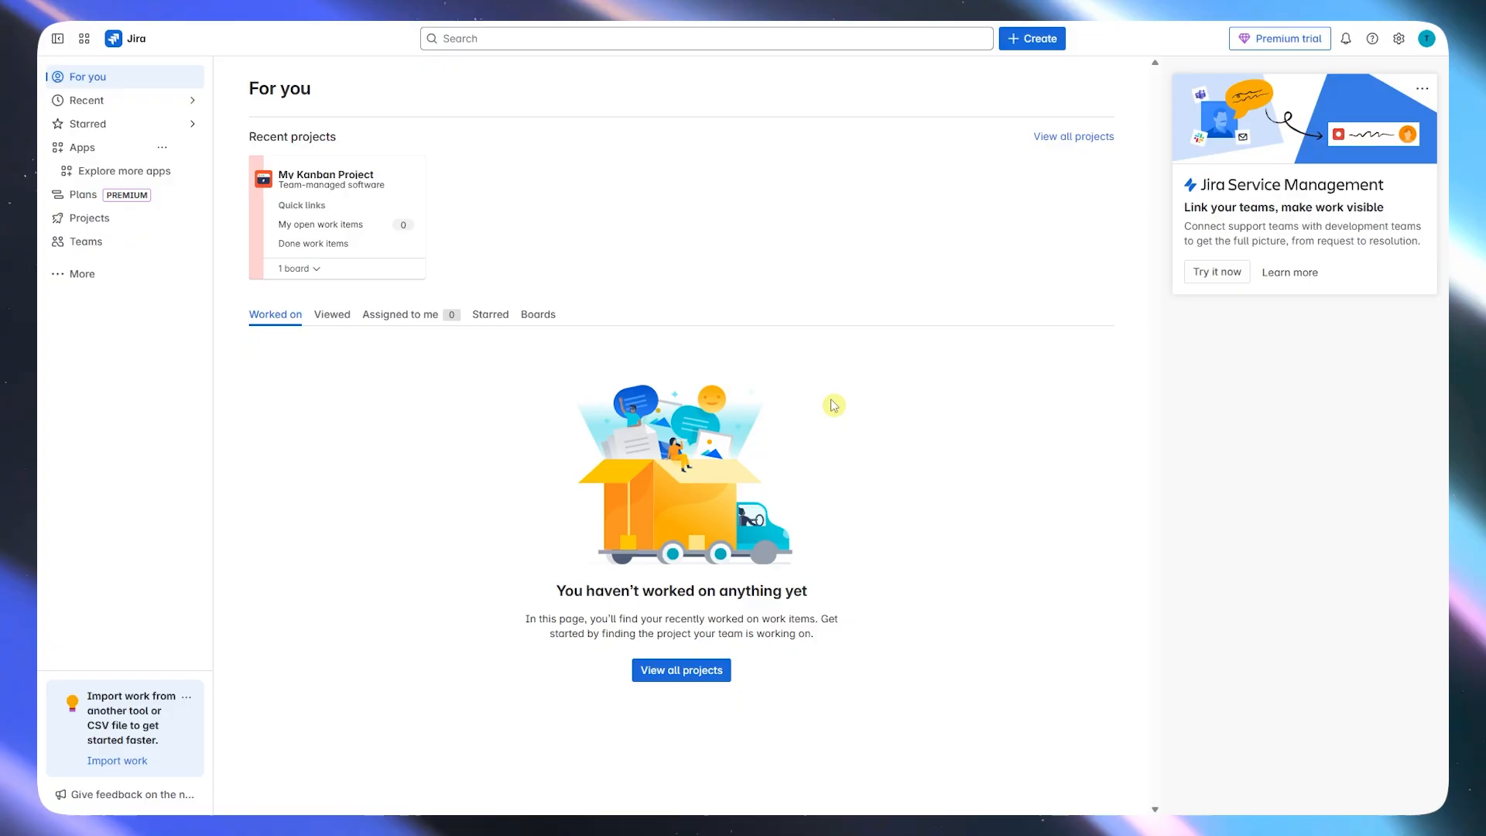
{"action": "left_click", "coordinate": [325, 174]}
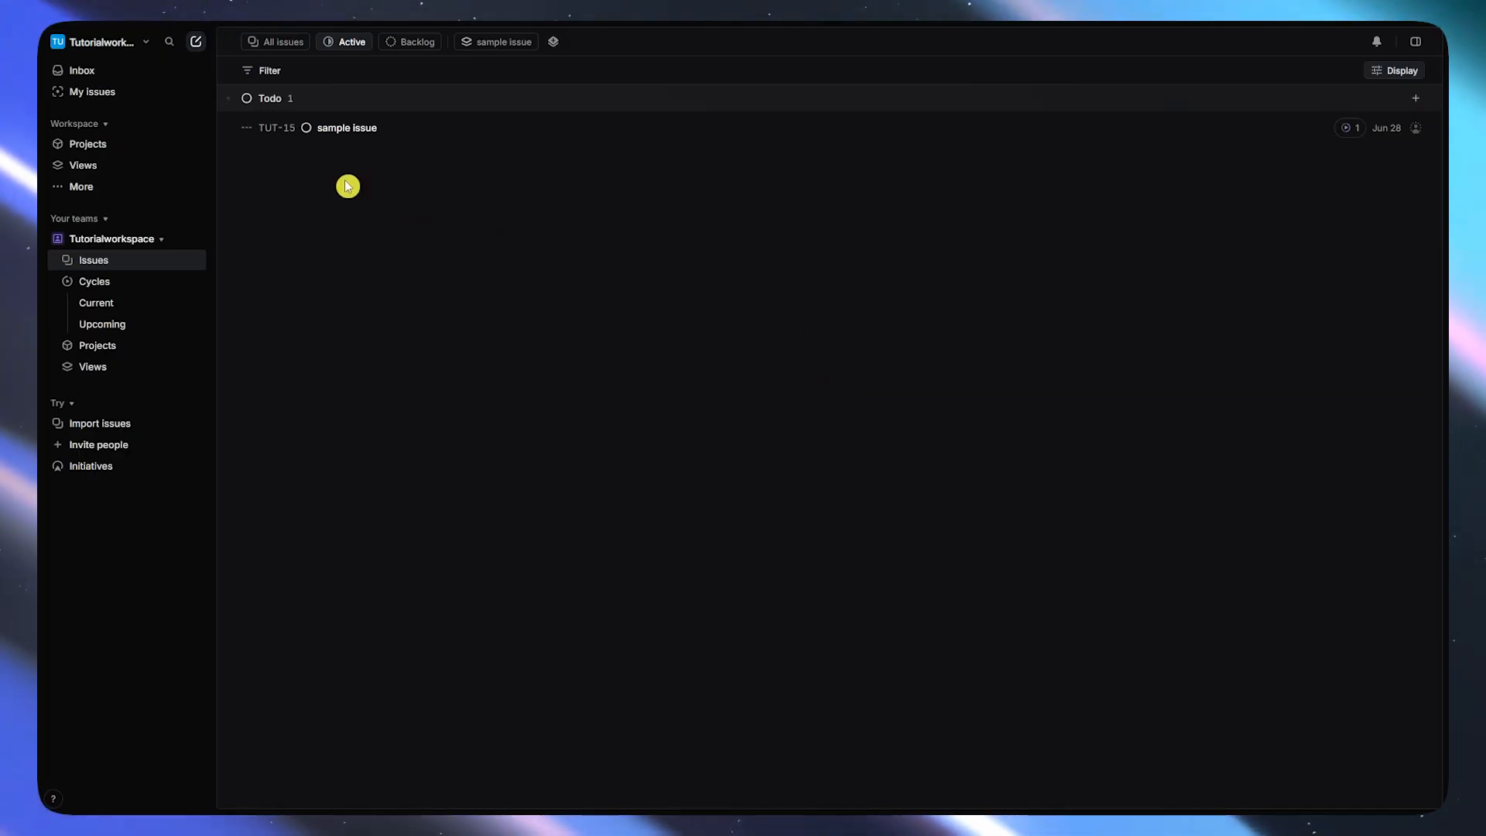
{"action": "mouse_move", "coordinate": [392, 56]}
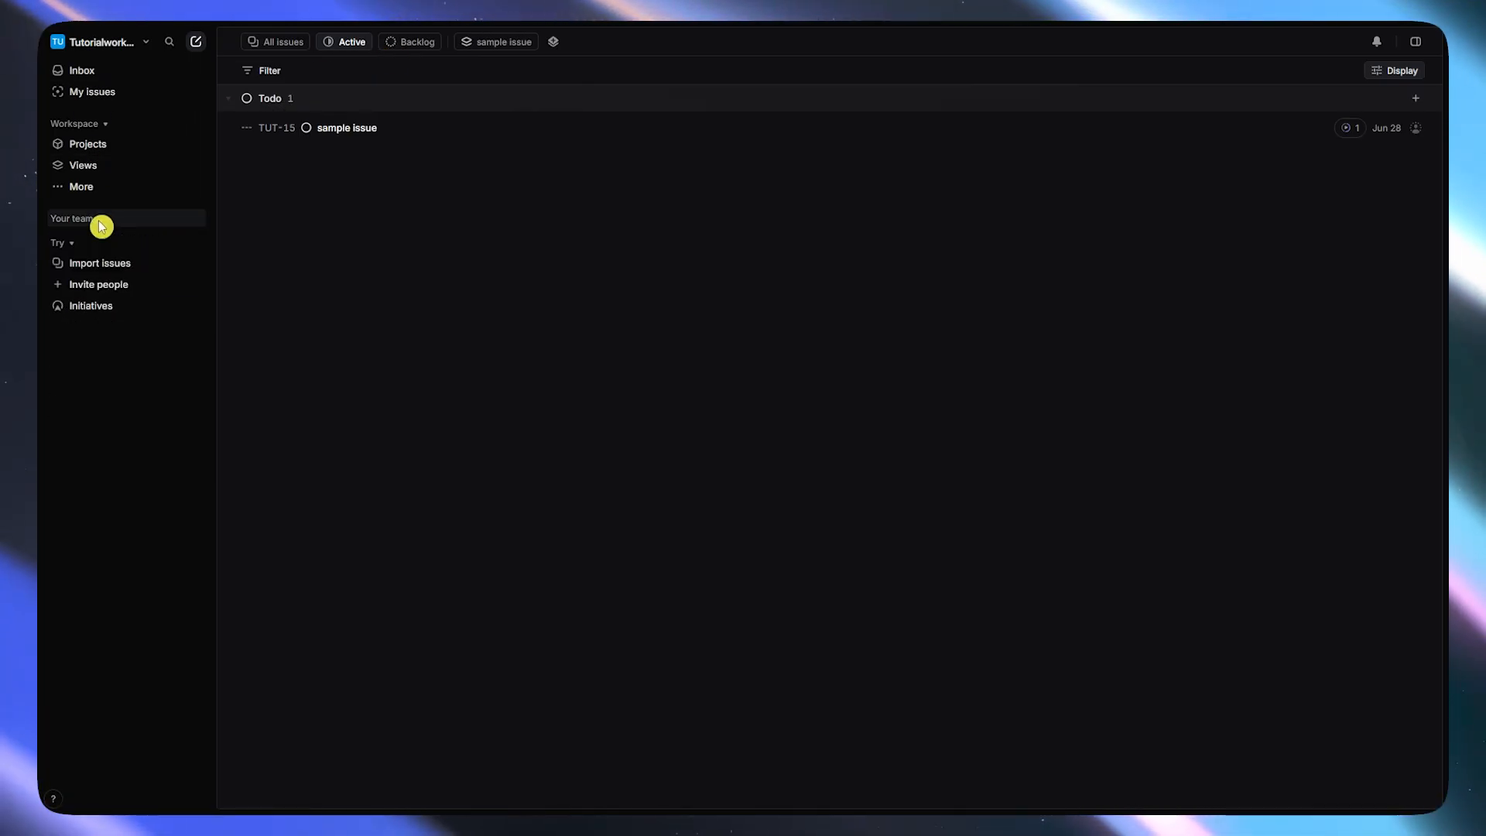
Show My issues across teams, empty, and dismiss its intro tip.
{"action": "left_click", "coordinate": [72, 217]}
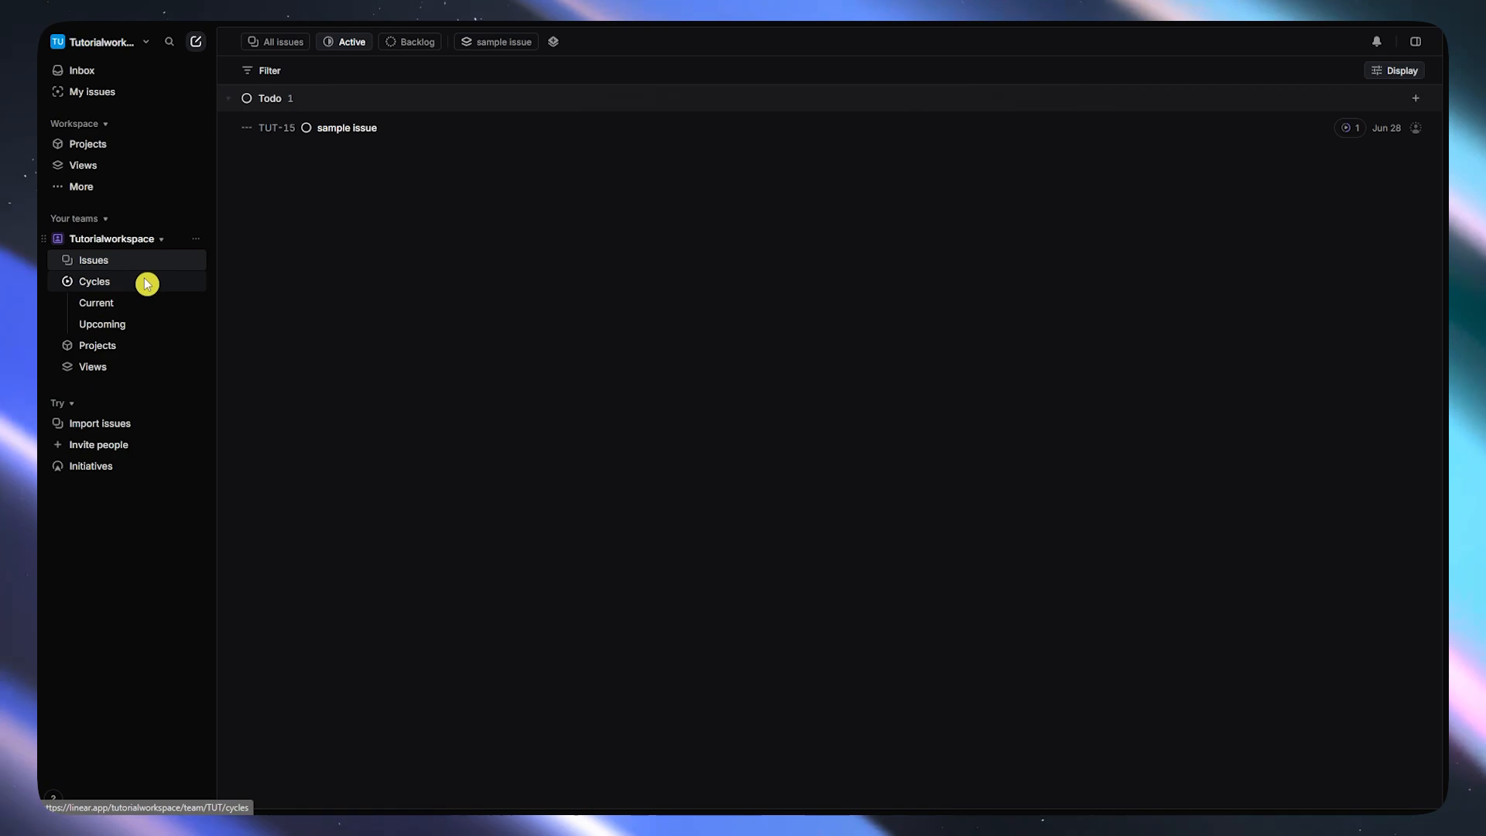
{"action": "left_click", "coordinate": [119, 42]}
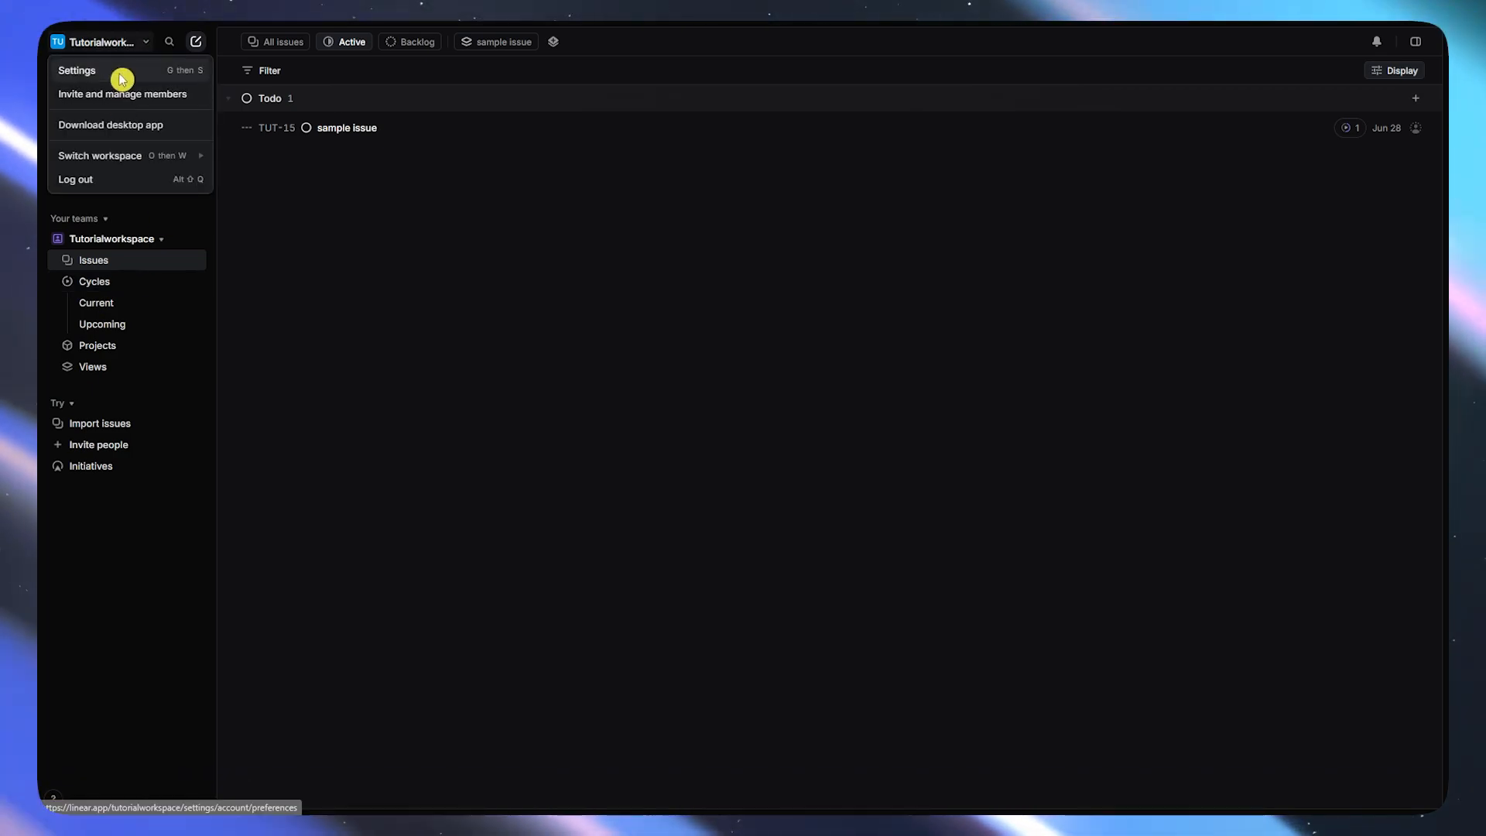
{"action": "left_click", "coordinate": [99, 154]}
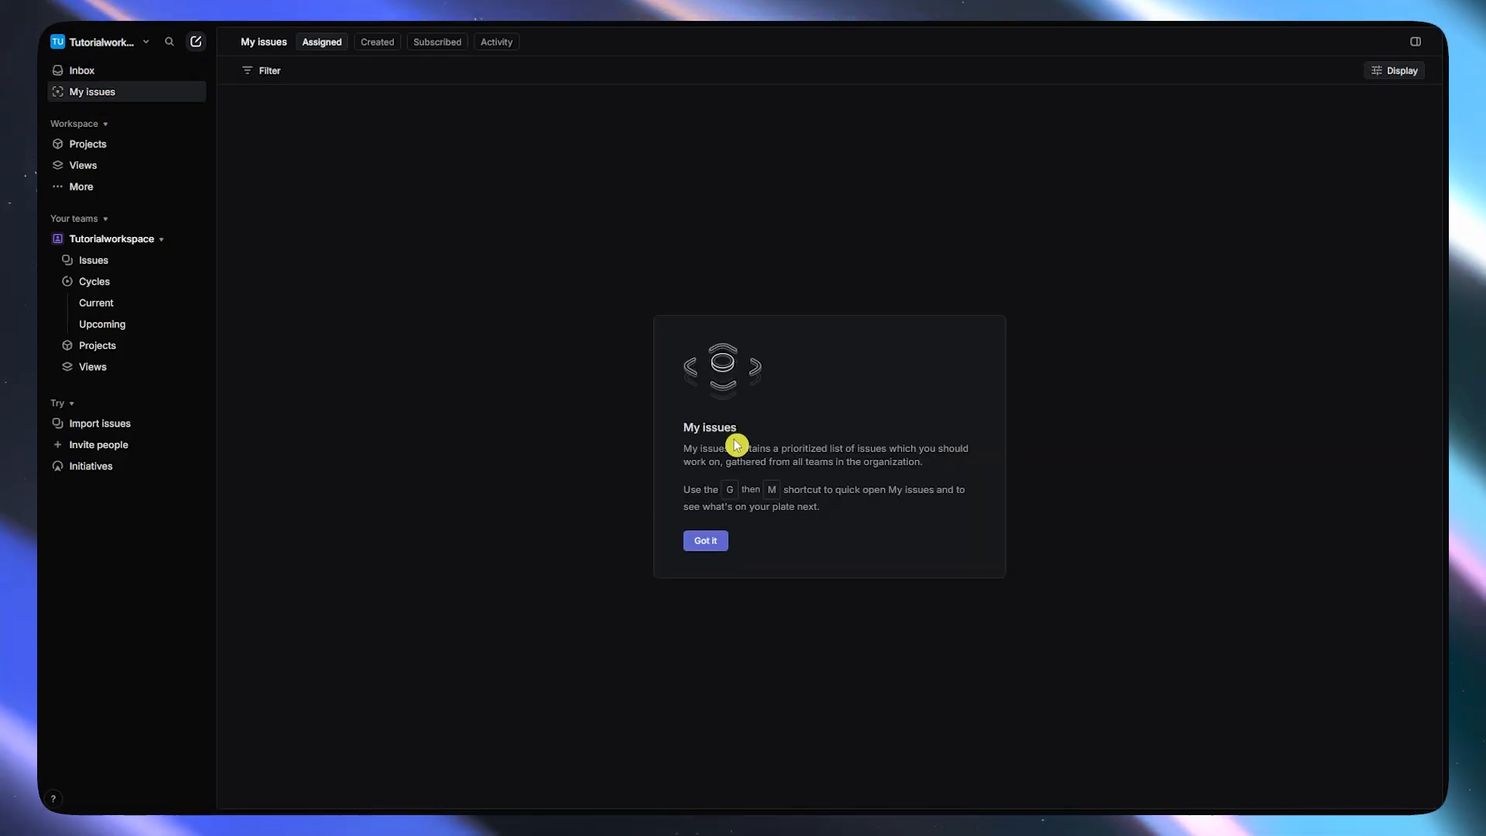
{"action": "left_click", "coordinate": [706, 540]}
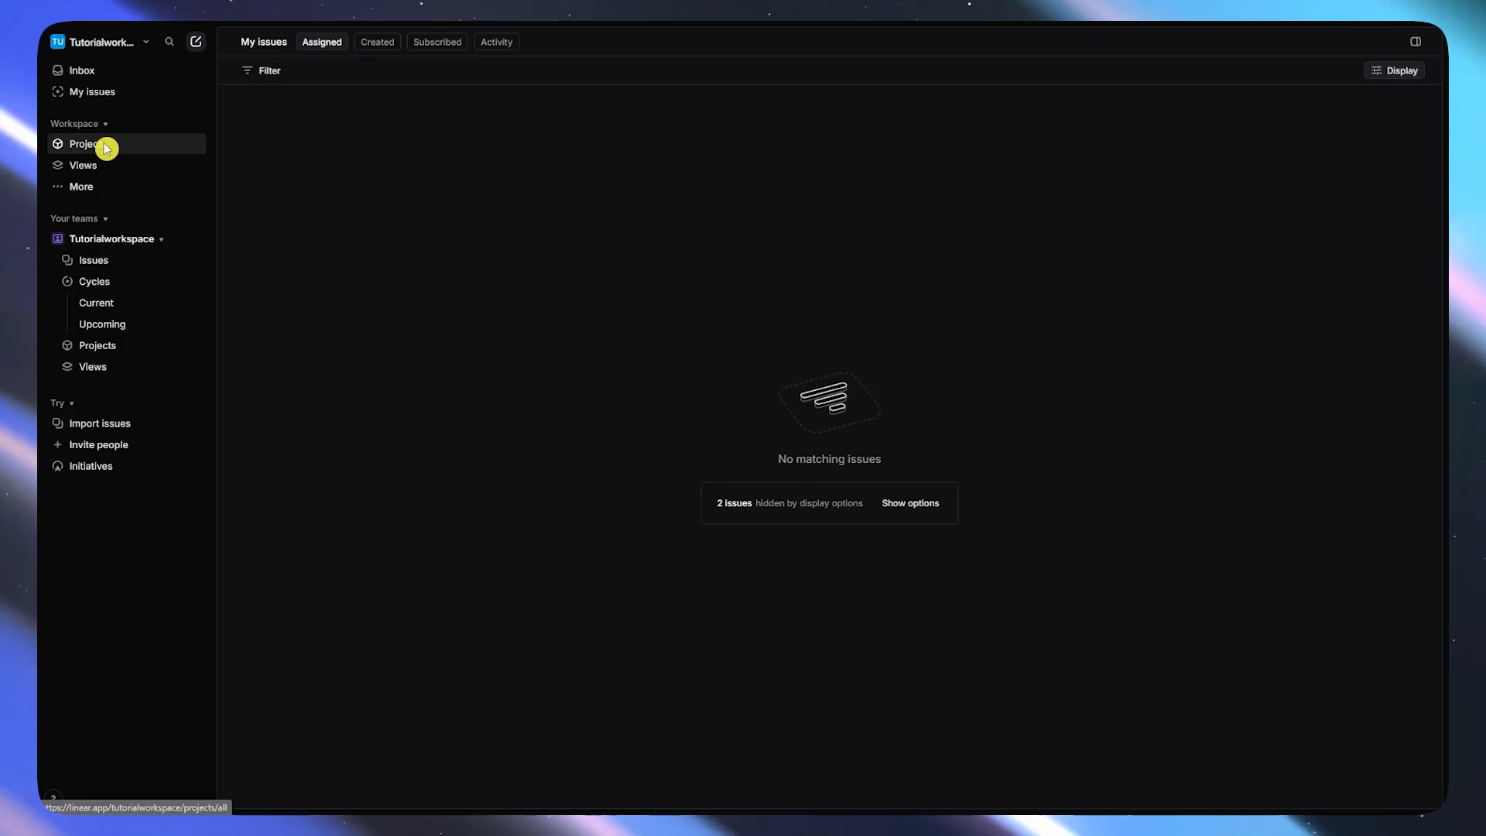
Glance through workspace projects, saved views and the team's cycles.
{"action": "left_click", "coordinate": [87, 144]}
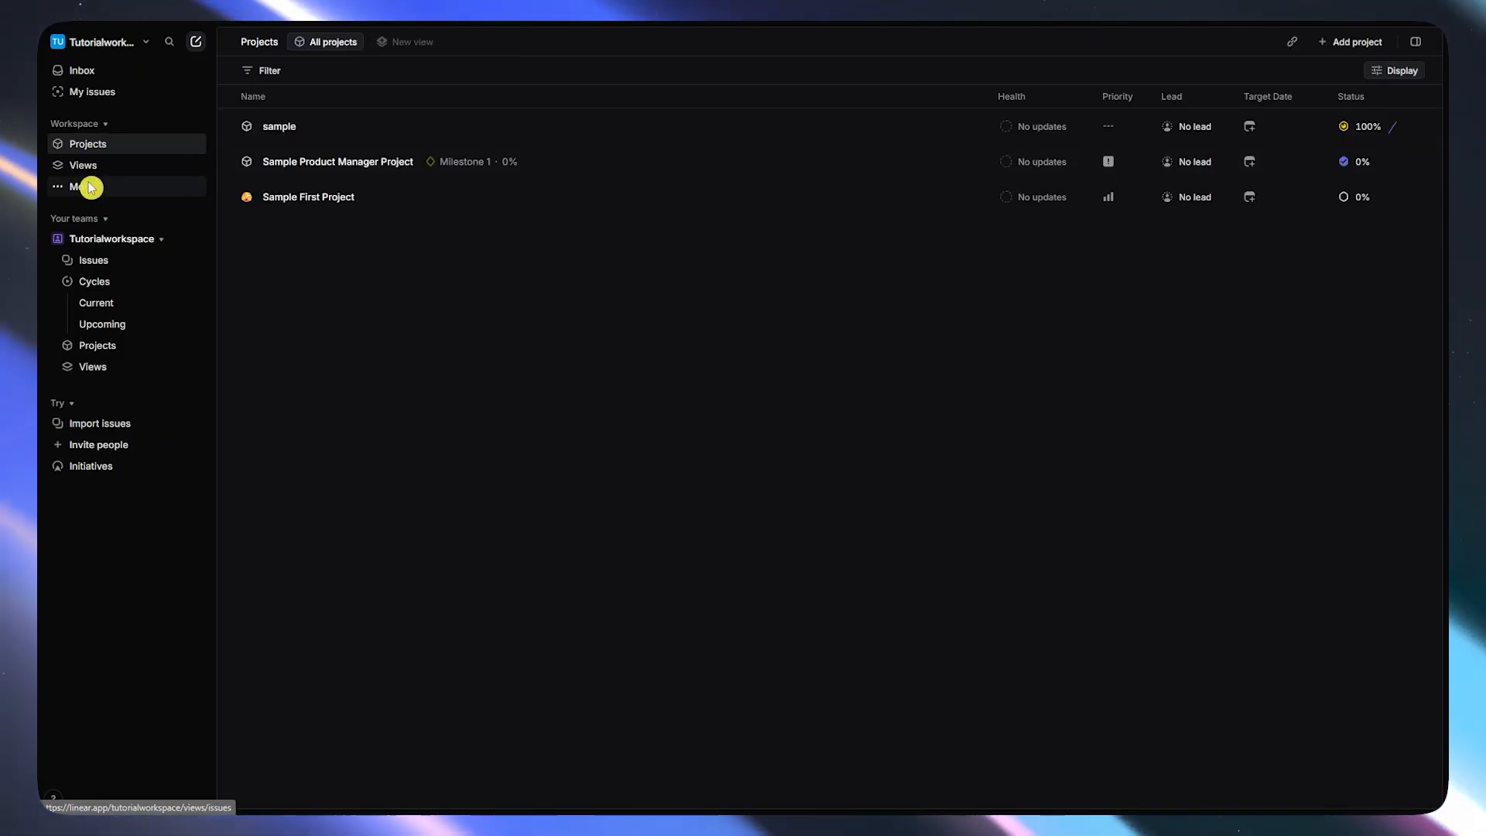
{"action": "left_click", "coordinate": [84, 164]}
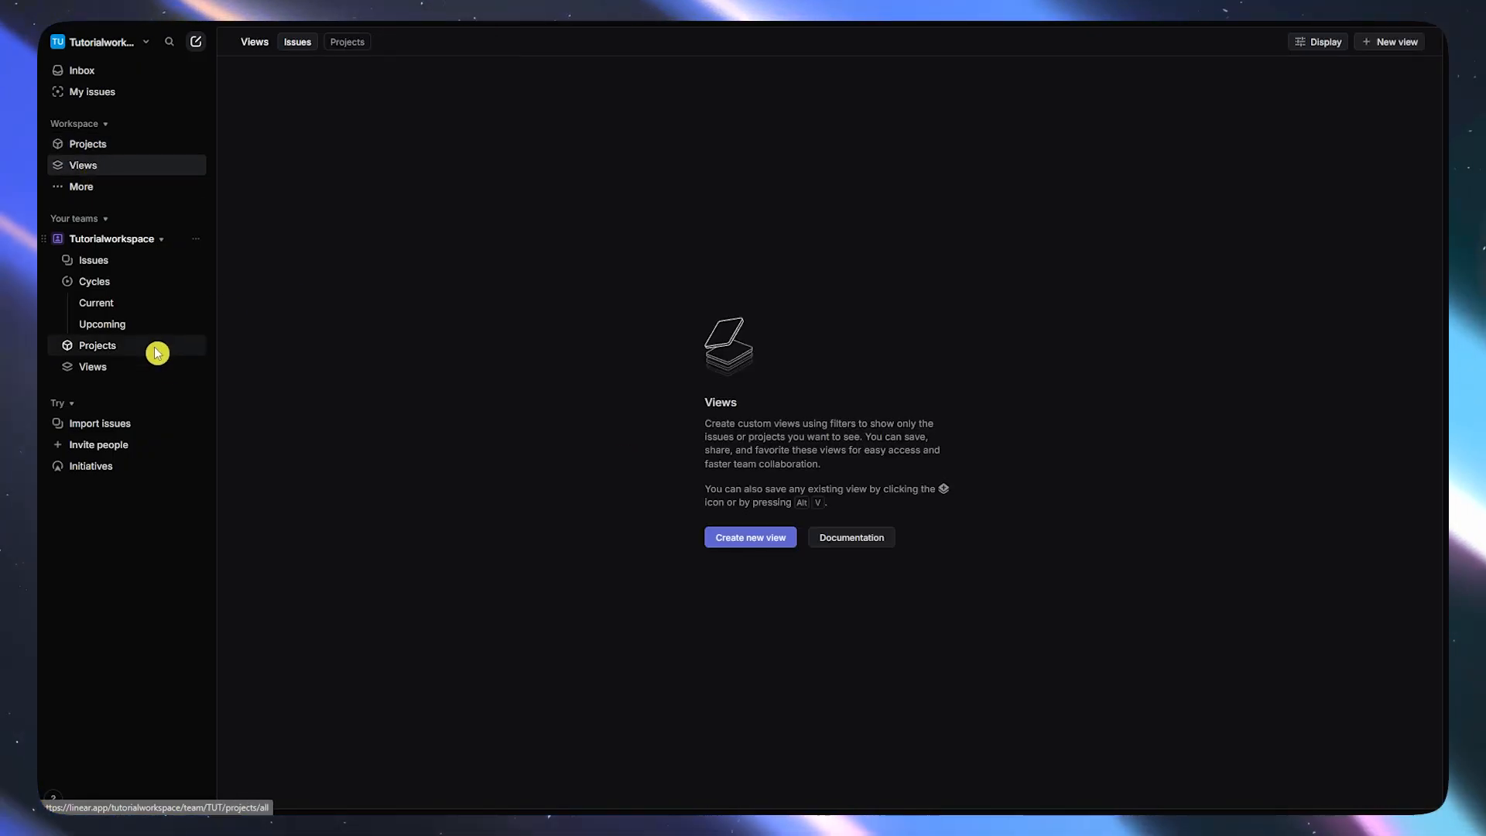
{"action": "left_click", "coordinate": [94, 280]}
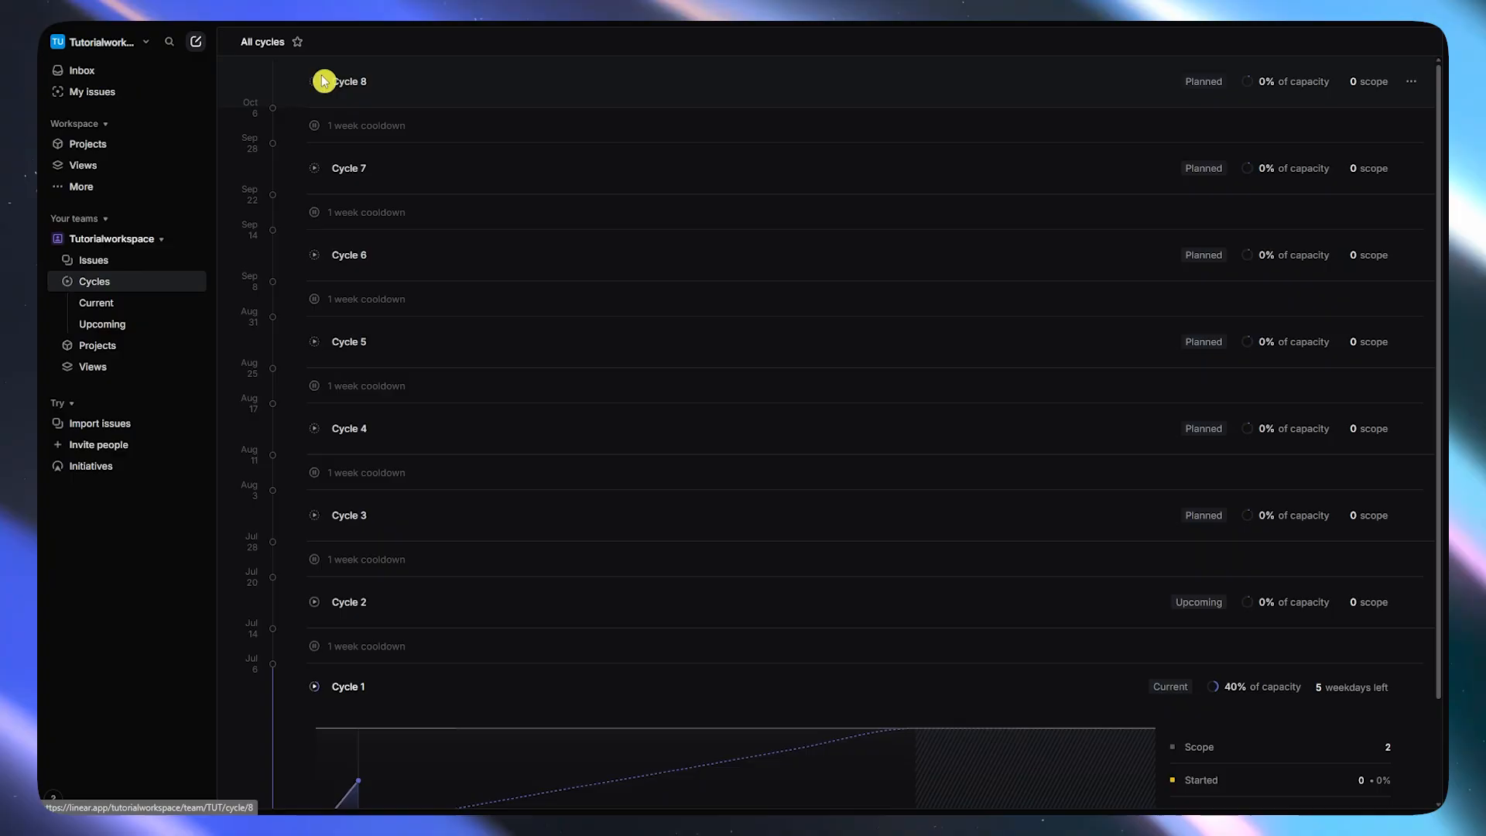
{"action": "scroll", "scroll_direction": "down", "scroll_amount": 3}
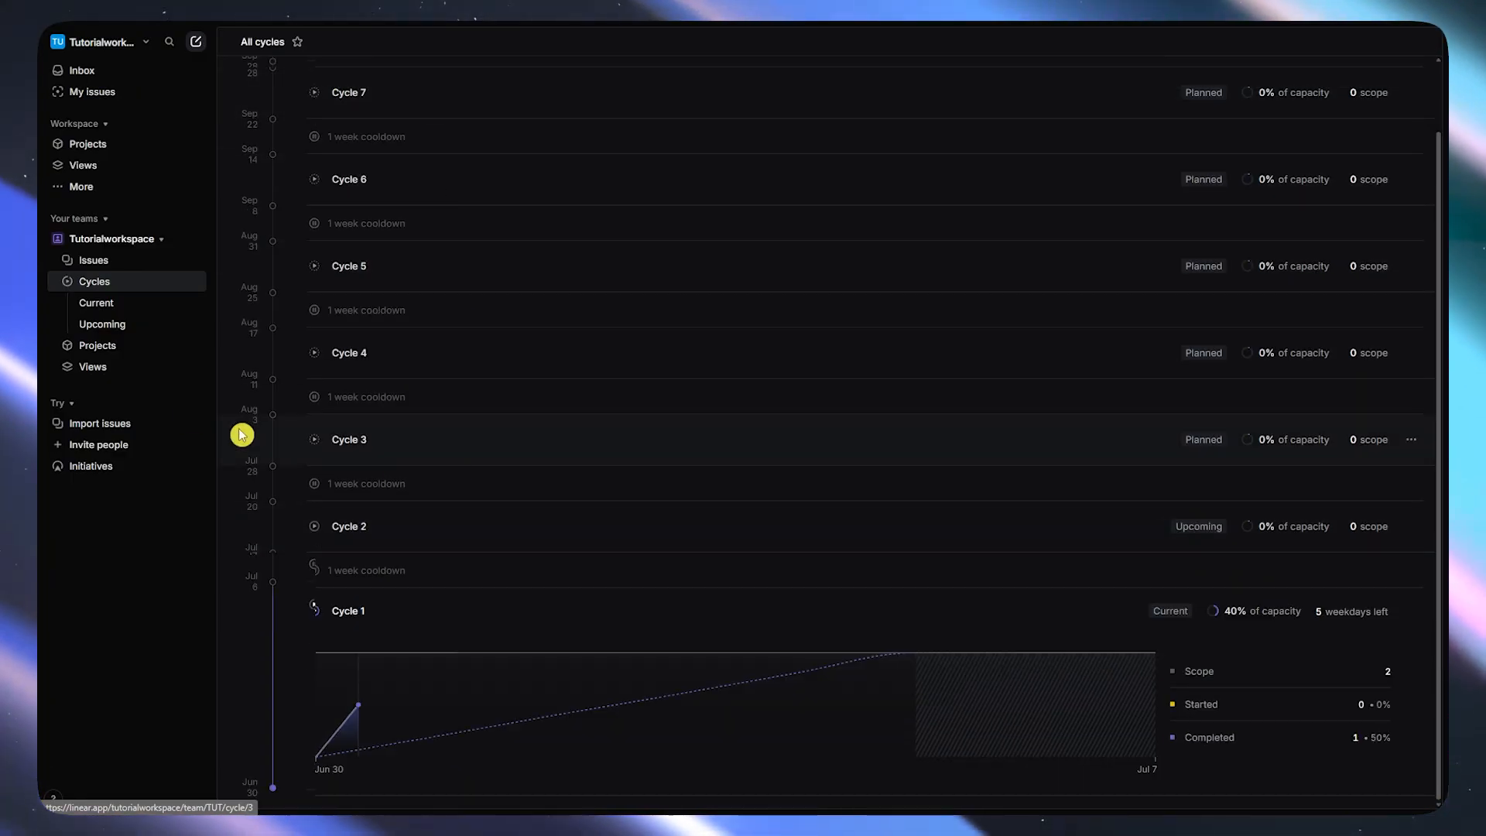
Return to the team's issue list and open the sample issue's detail page.
{"action": "left_click", "coordinate": [93, 260]}
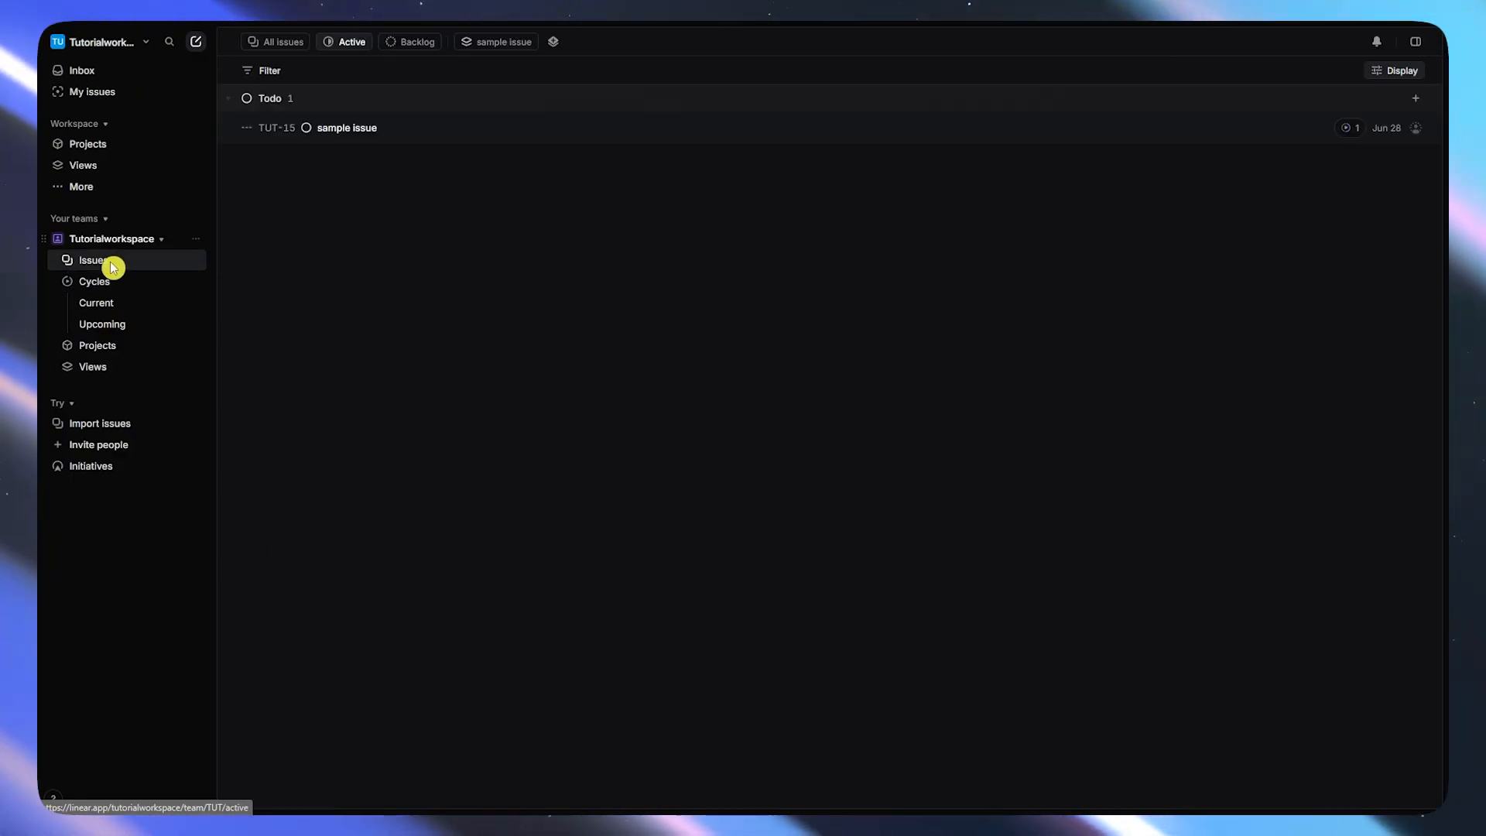
{"action": "left_click", "coordinate": [347, 127]}
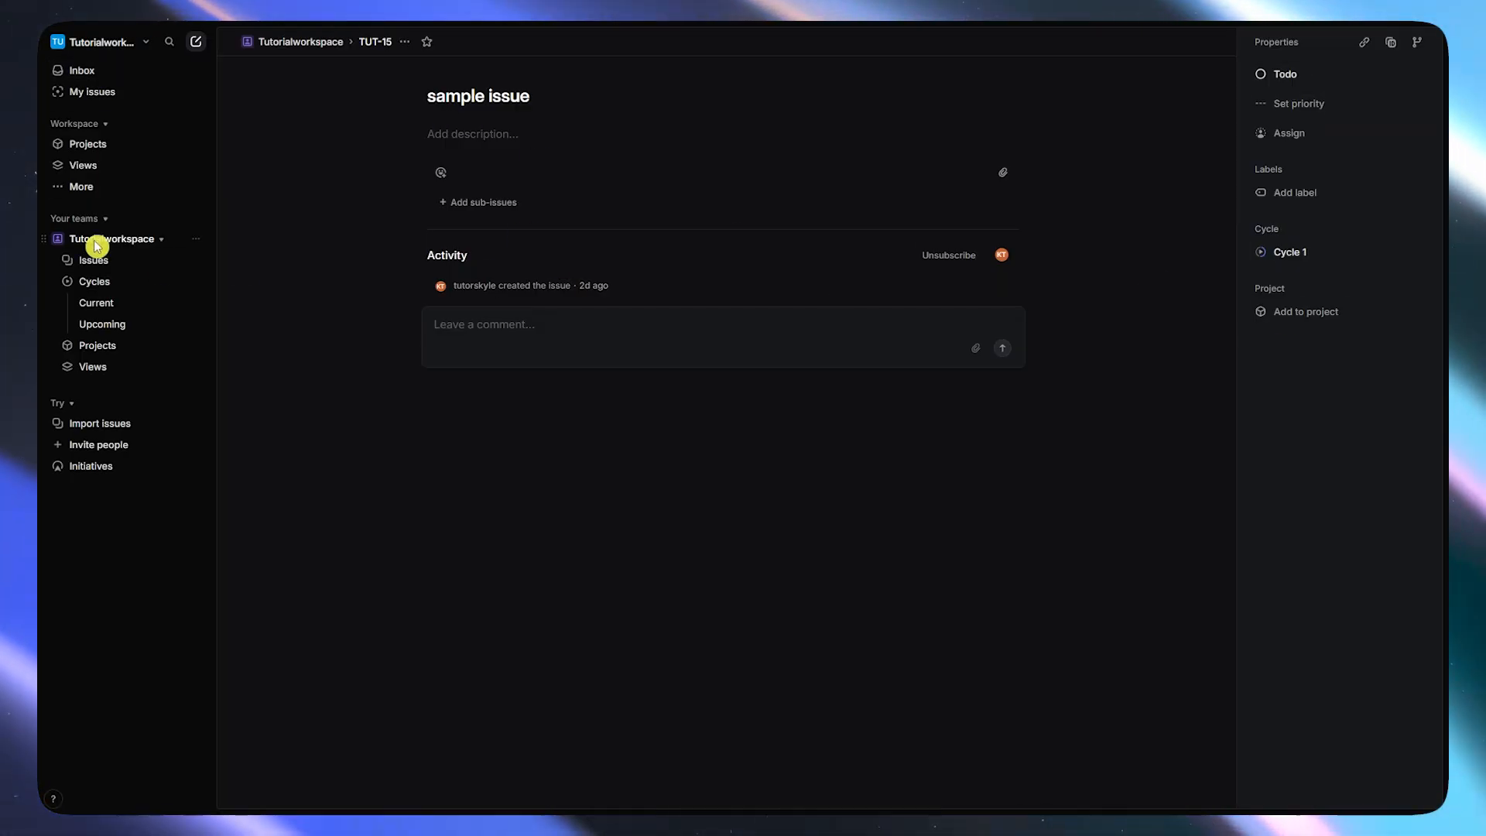
Bring up the New project form, review its fields, and cancel back to the projects list.
{"action": "left_click", "coordinate": [87, 144]}
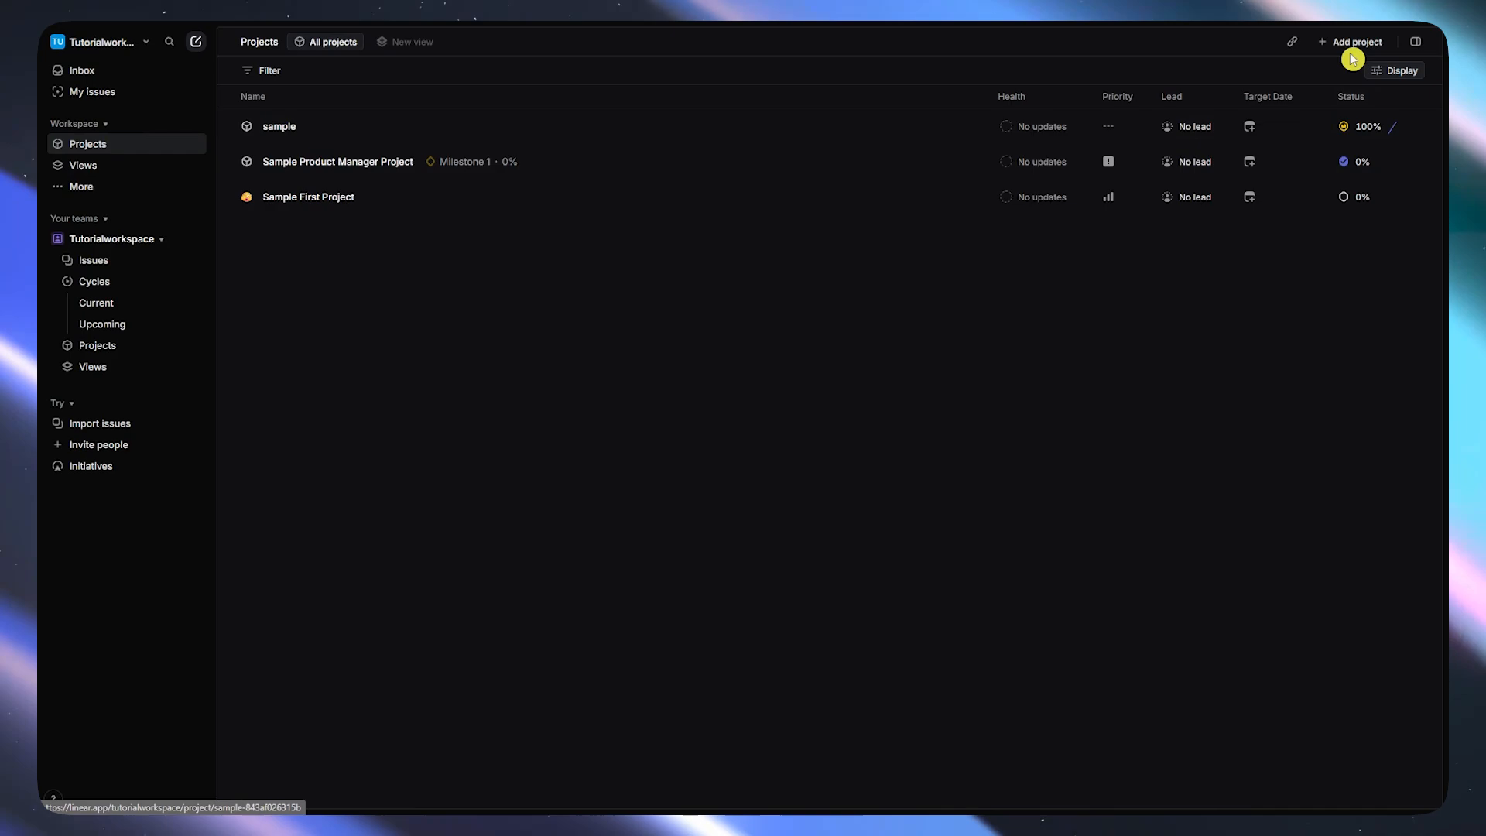
{"action": "left_click", "coordinate": [1356, 42]}
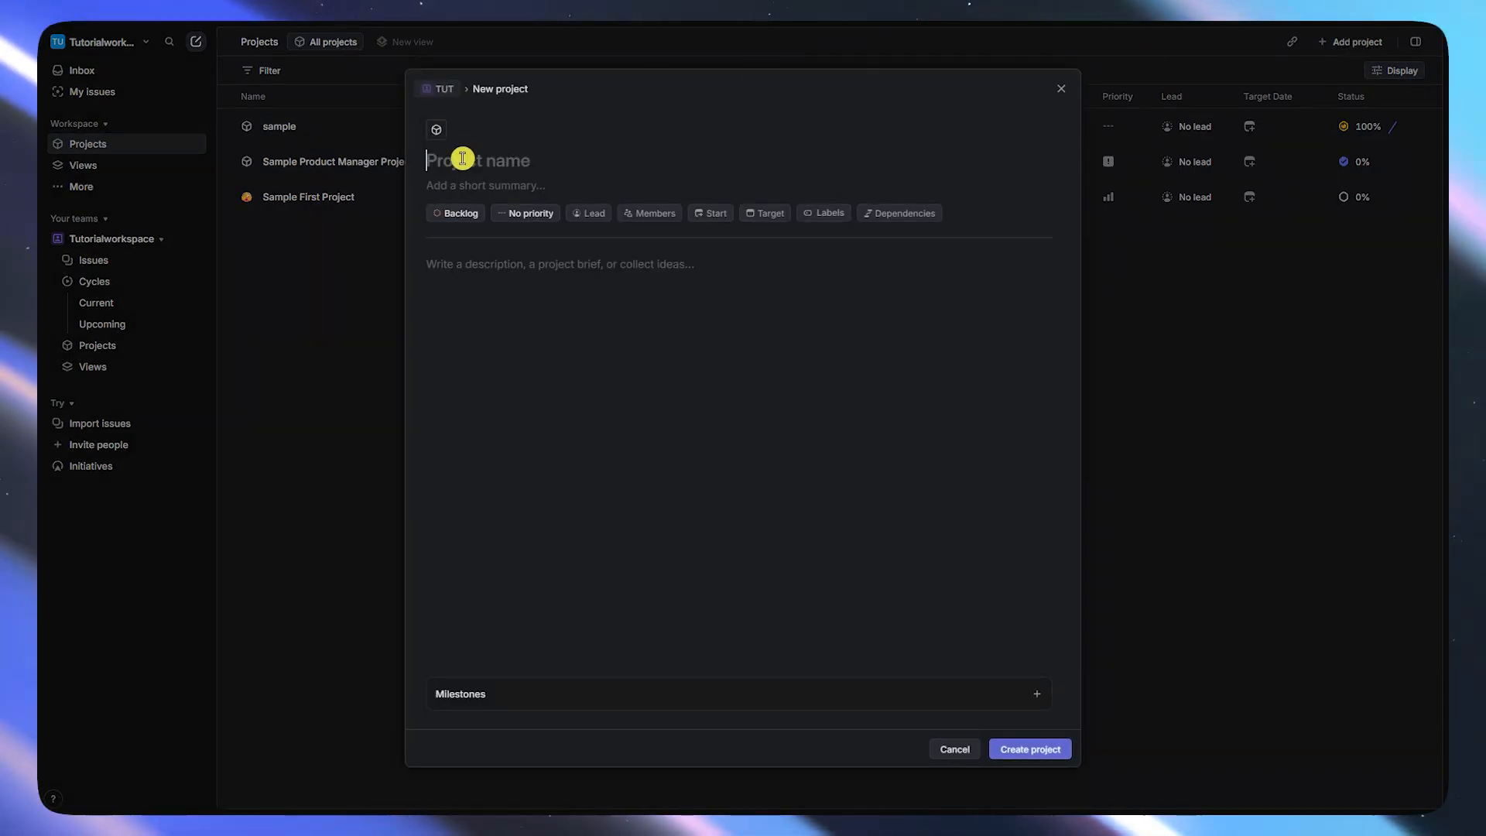
{"action": "left_click", "coordinate": [525, 212]}
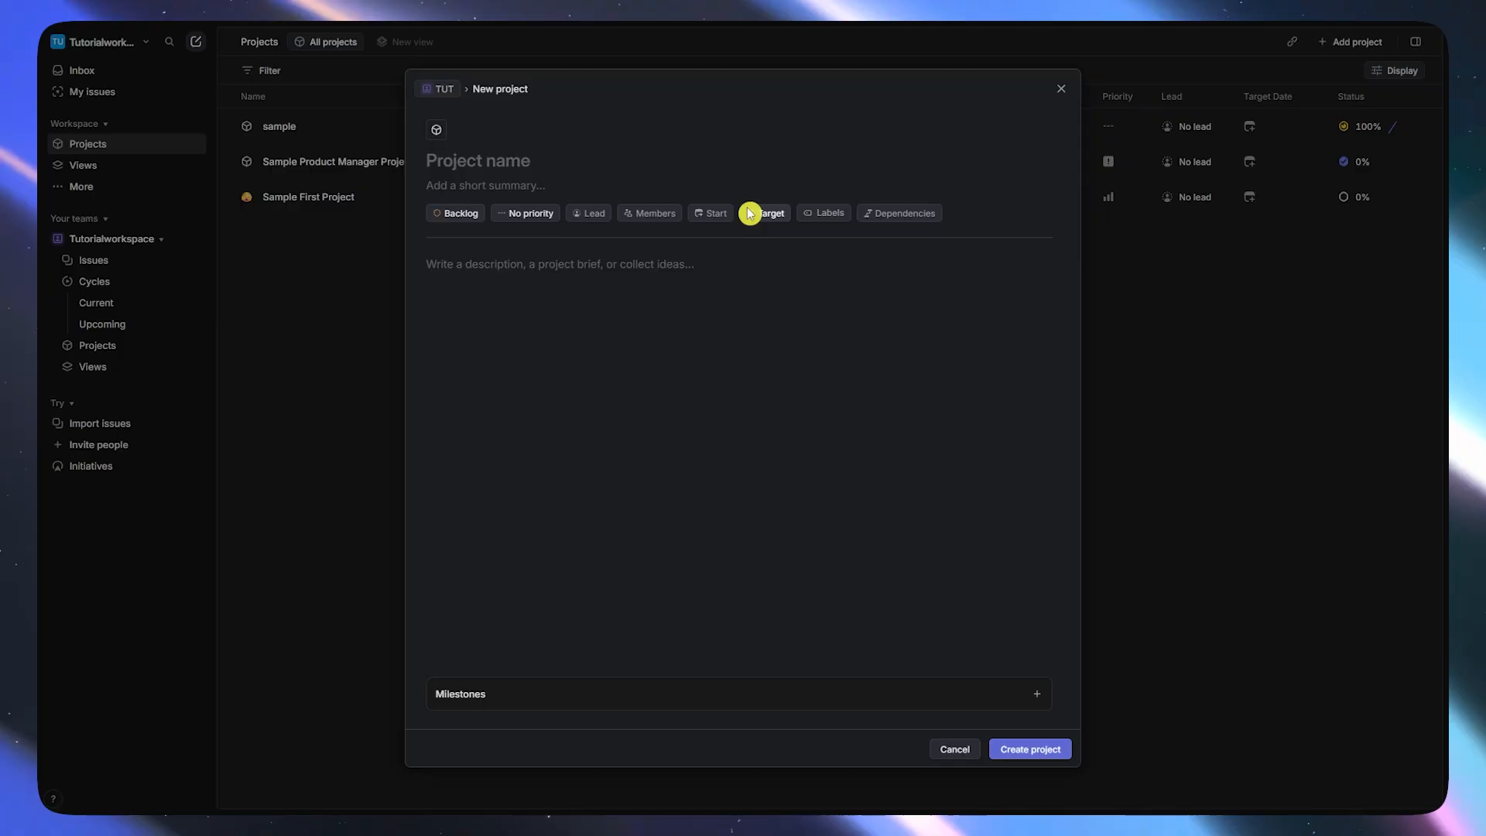
{"action": "left_click", "coordinate": [904, 212]}
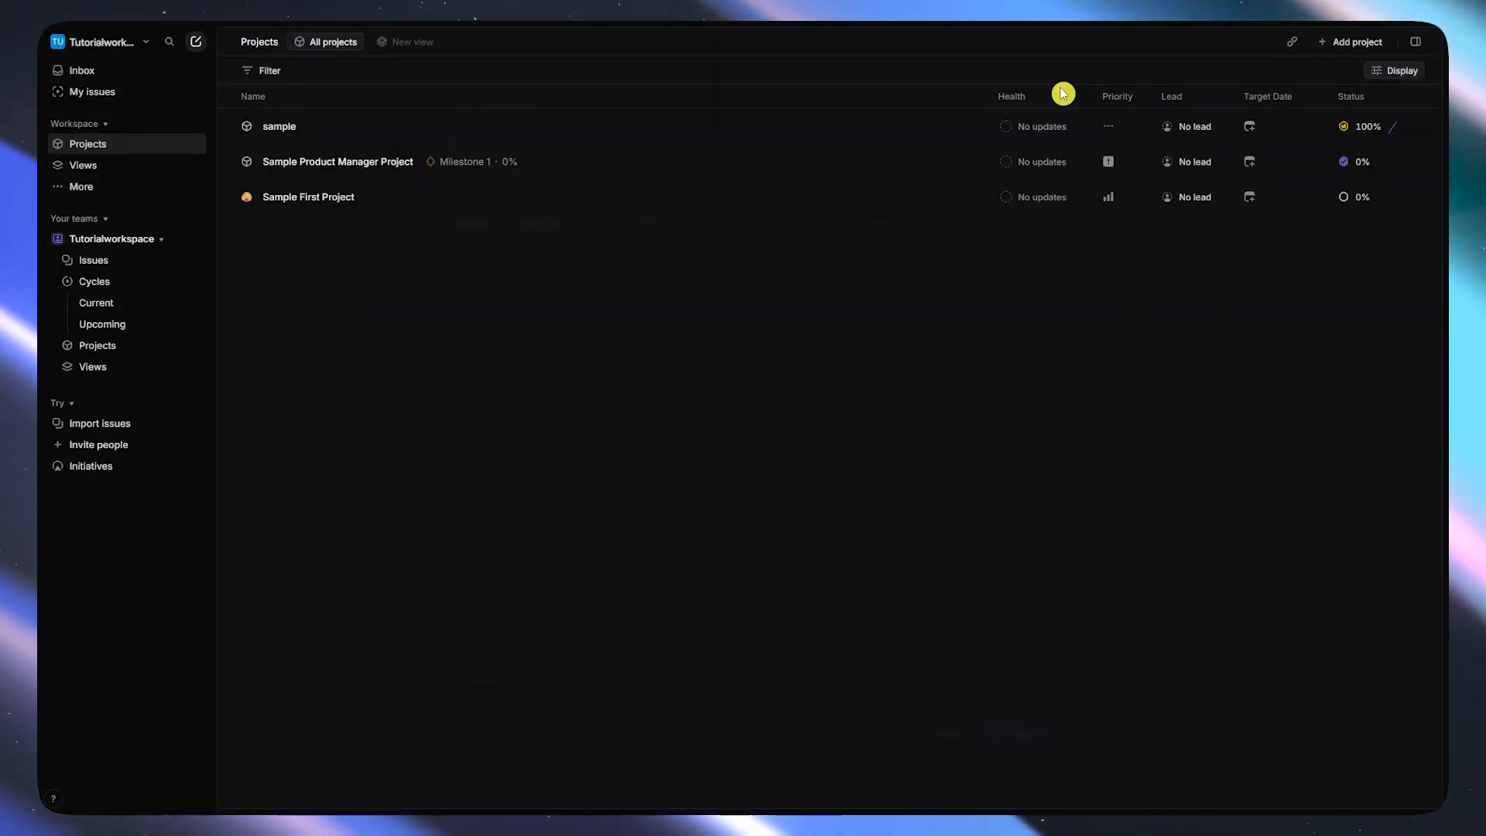
{"action": "mouse_move", "coordinate": [112, 328]}
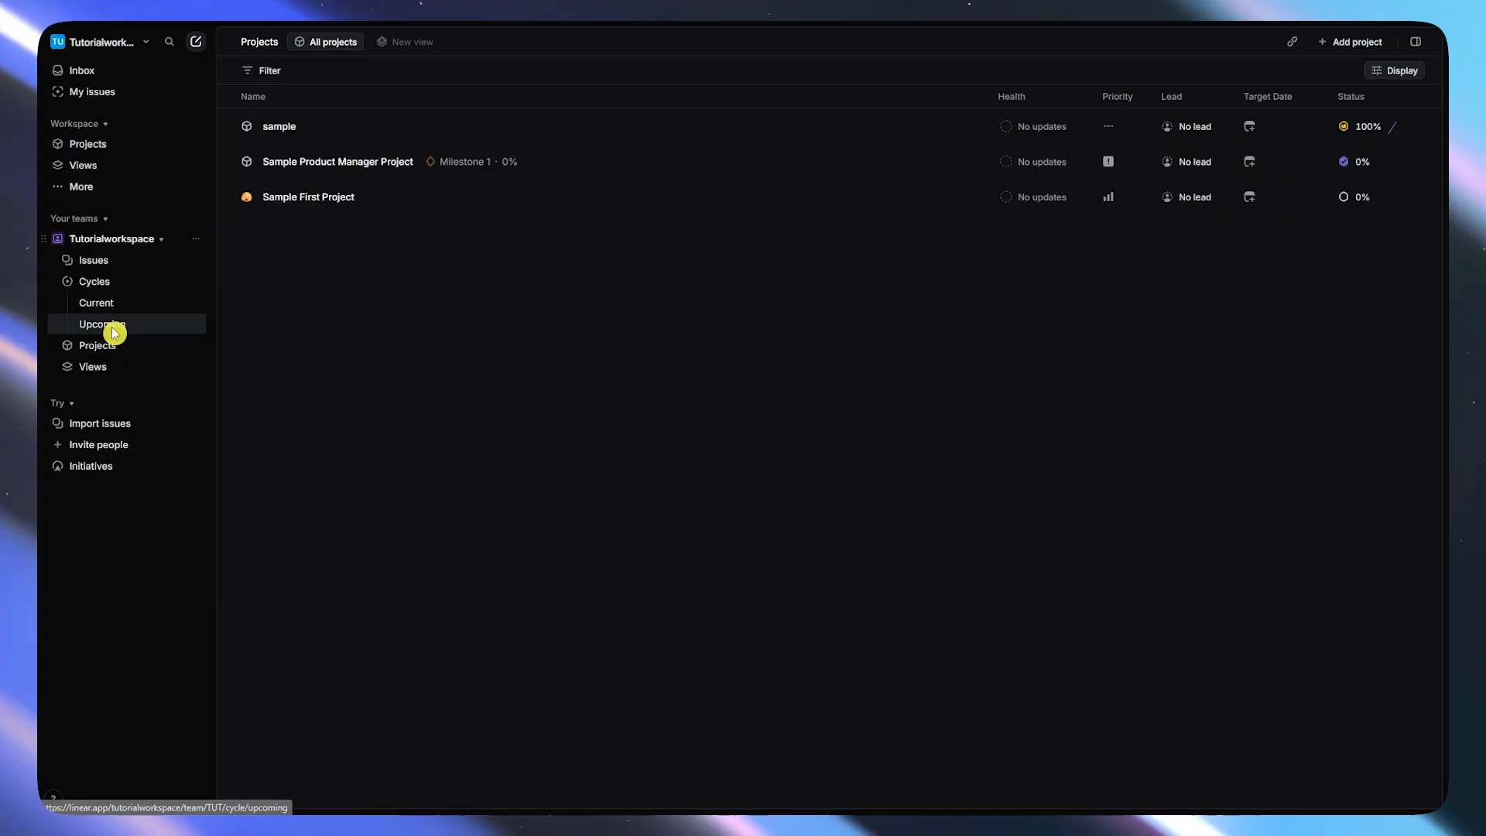
{"action": "left_click", "coordinate": [102, 325]}
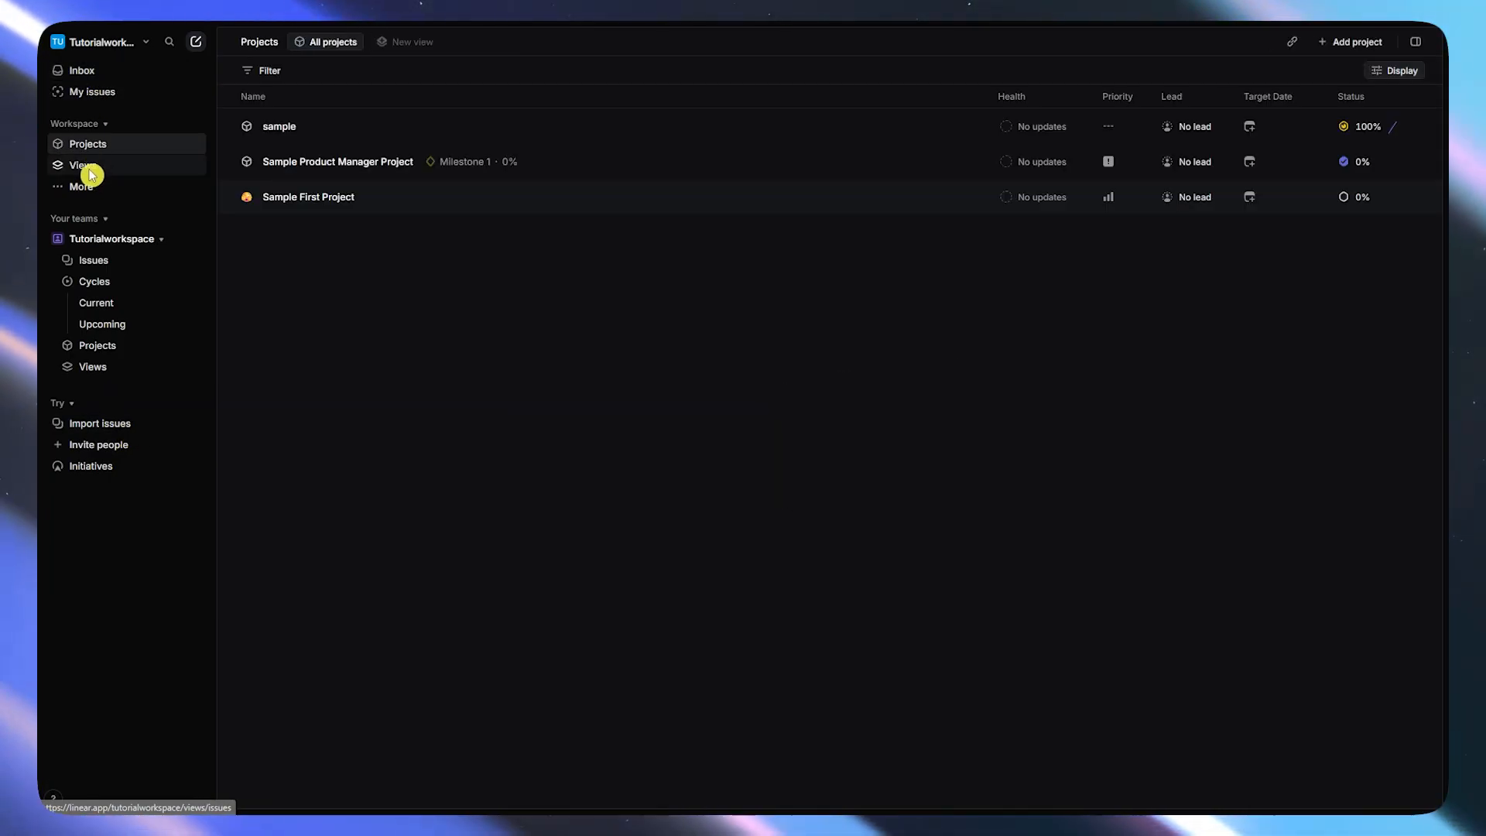
Check the workspace members list under More.
{"action": "left_click", "coordinate": [83, 164]}
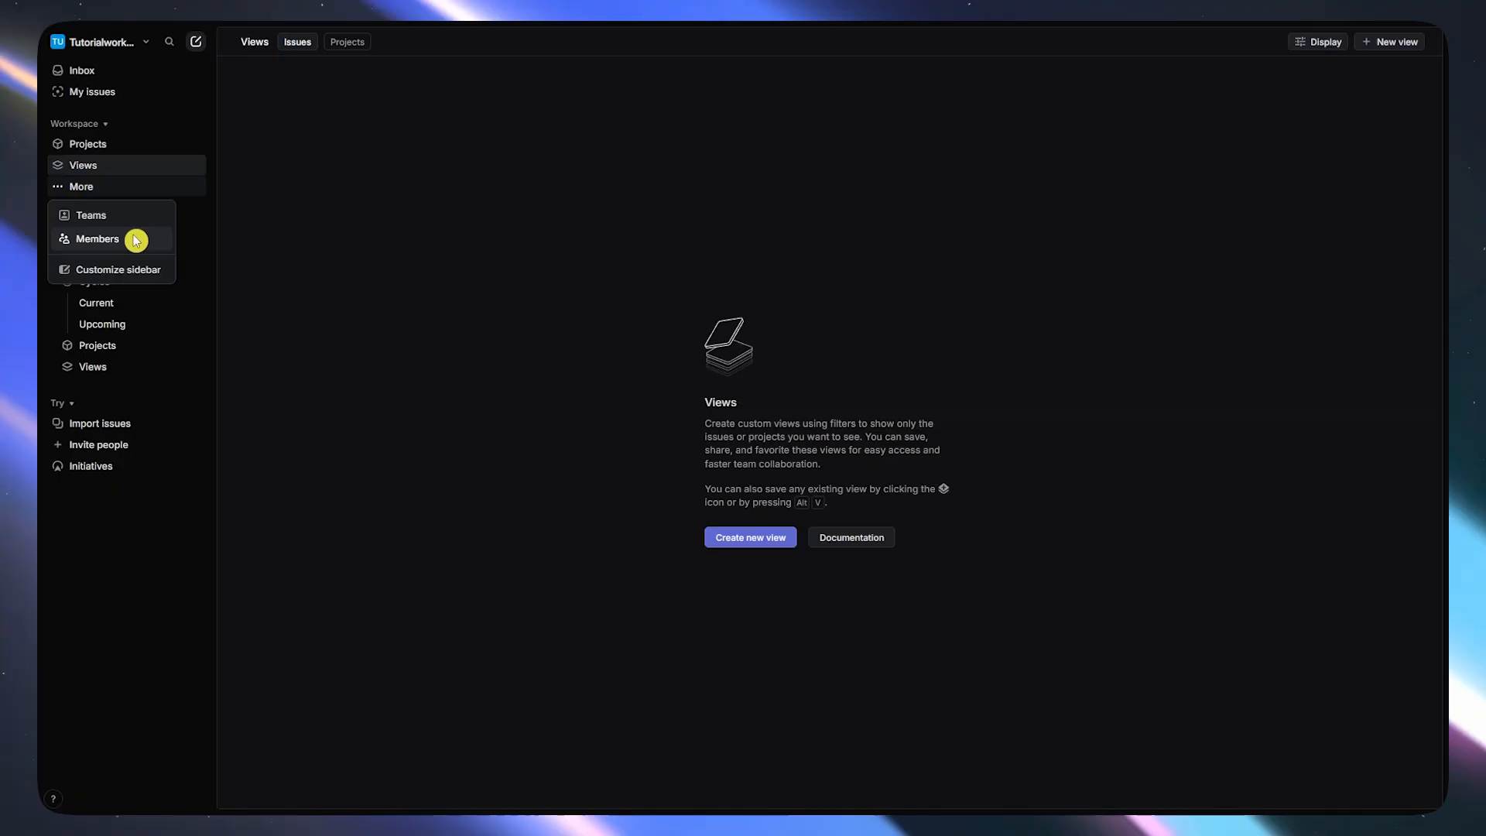
{"action": "left_click", "coordinate": [99, 238]}
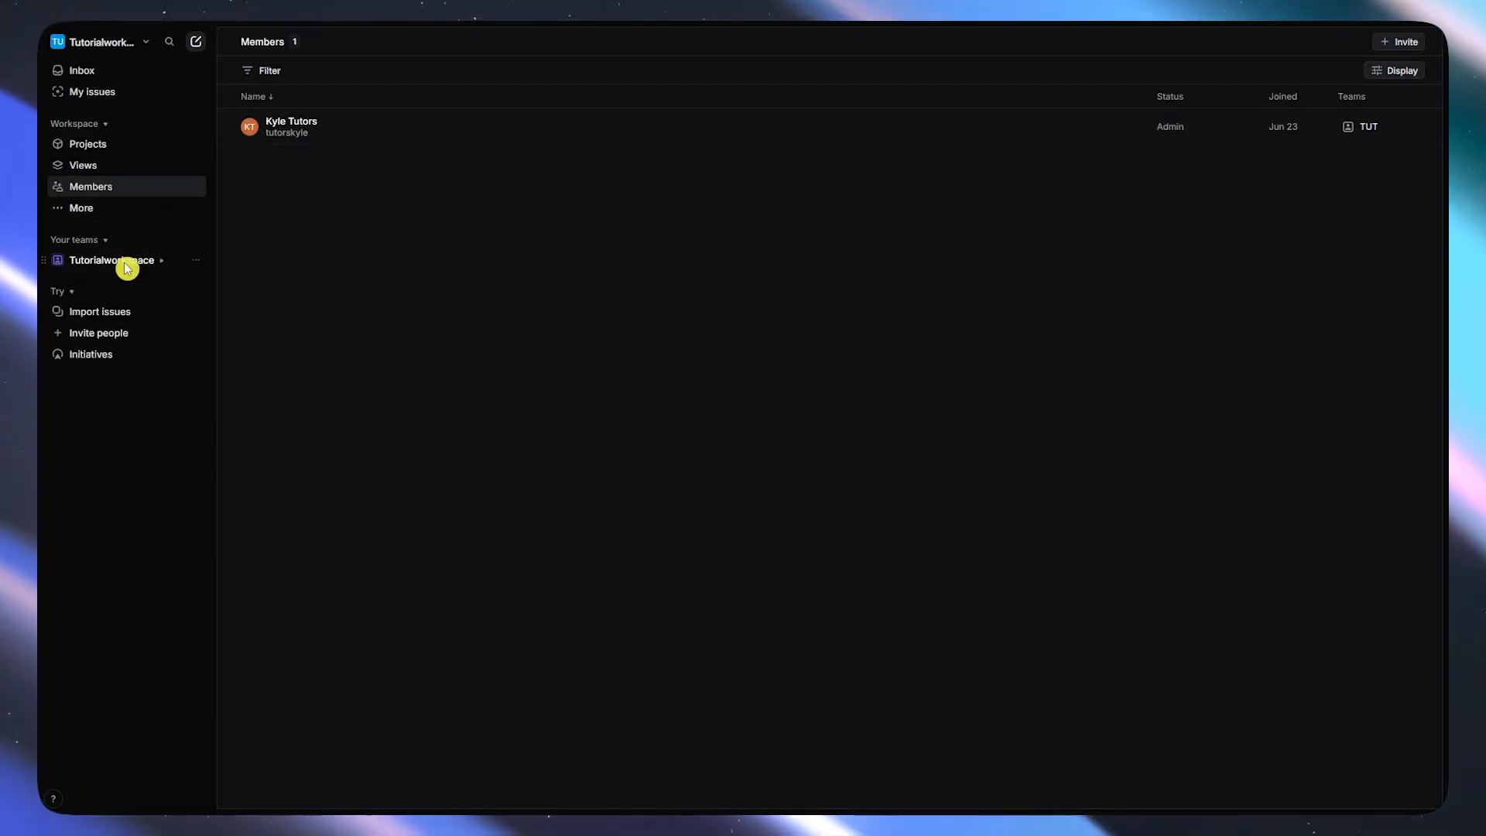
Open the sample project's overview showing 2 of 2 issues completed.
{"action": "left_click", "coordinate": [112, 260]}
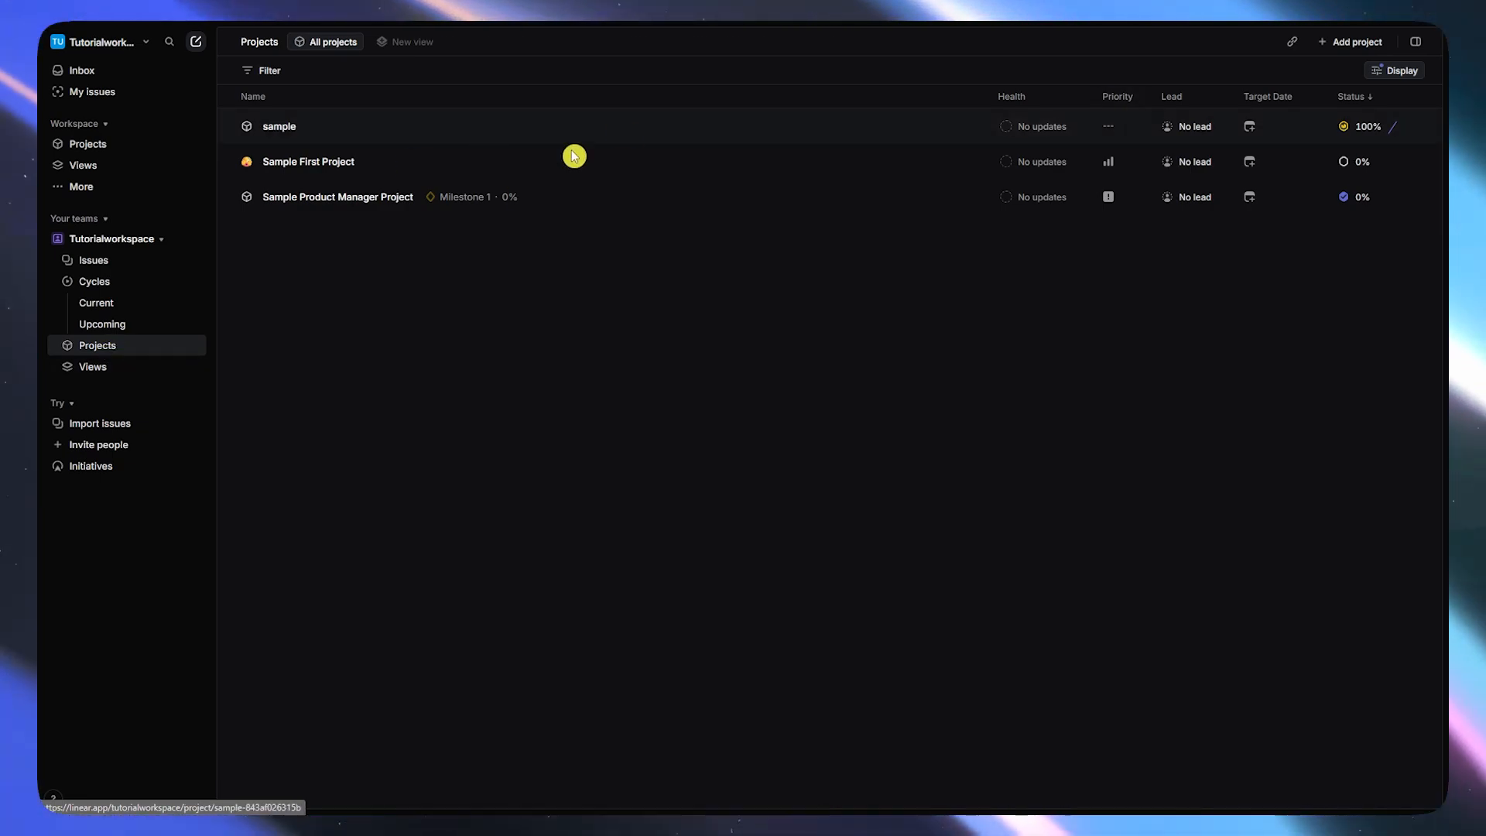
{"action": "left_click", "coordinate": [279, 127]}
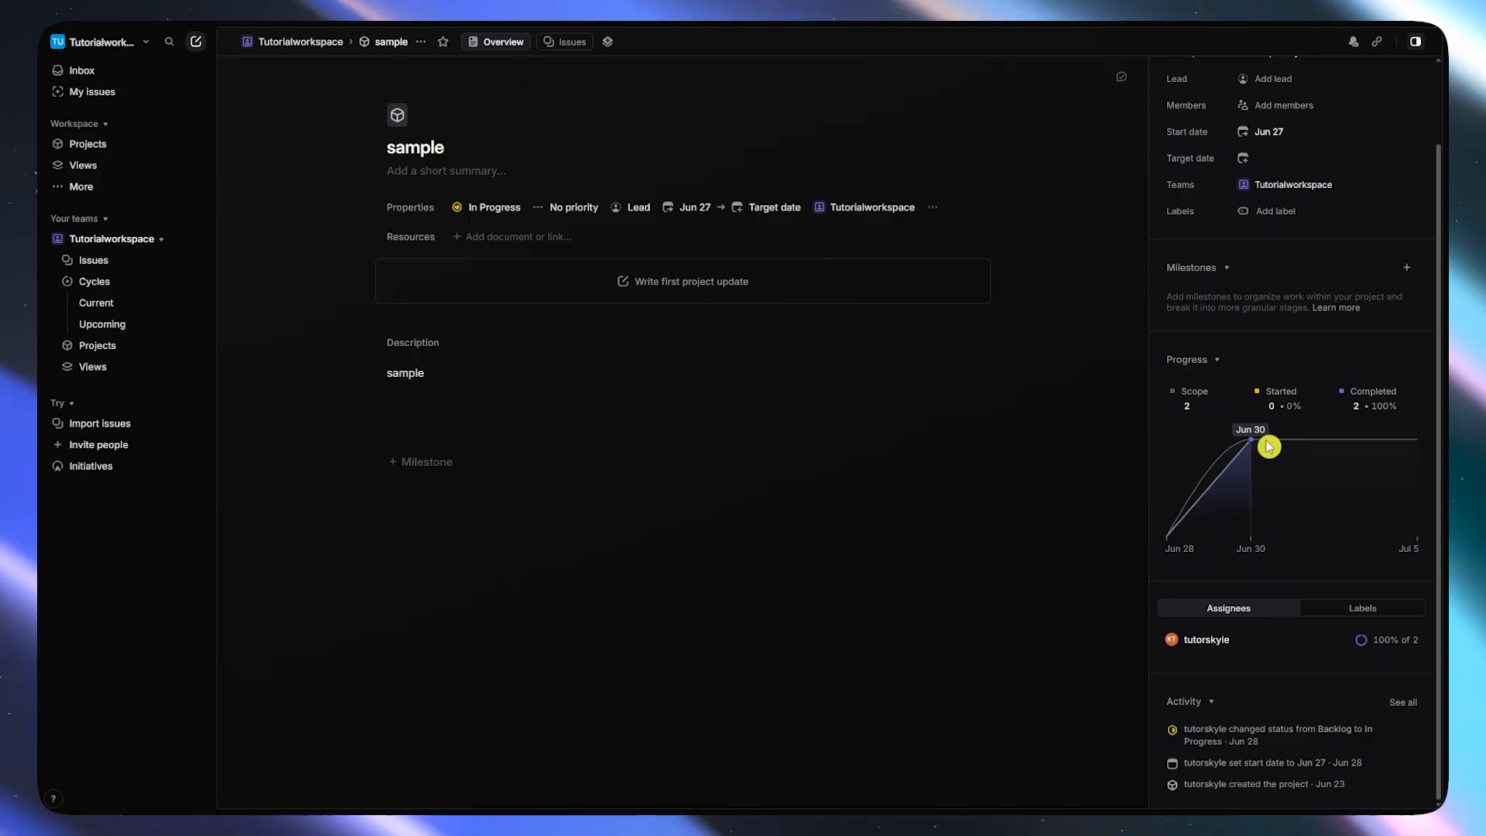
{"action": "mouse_move", "coordinate": [1272, 520]}
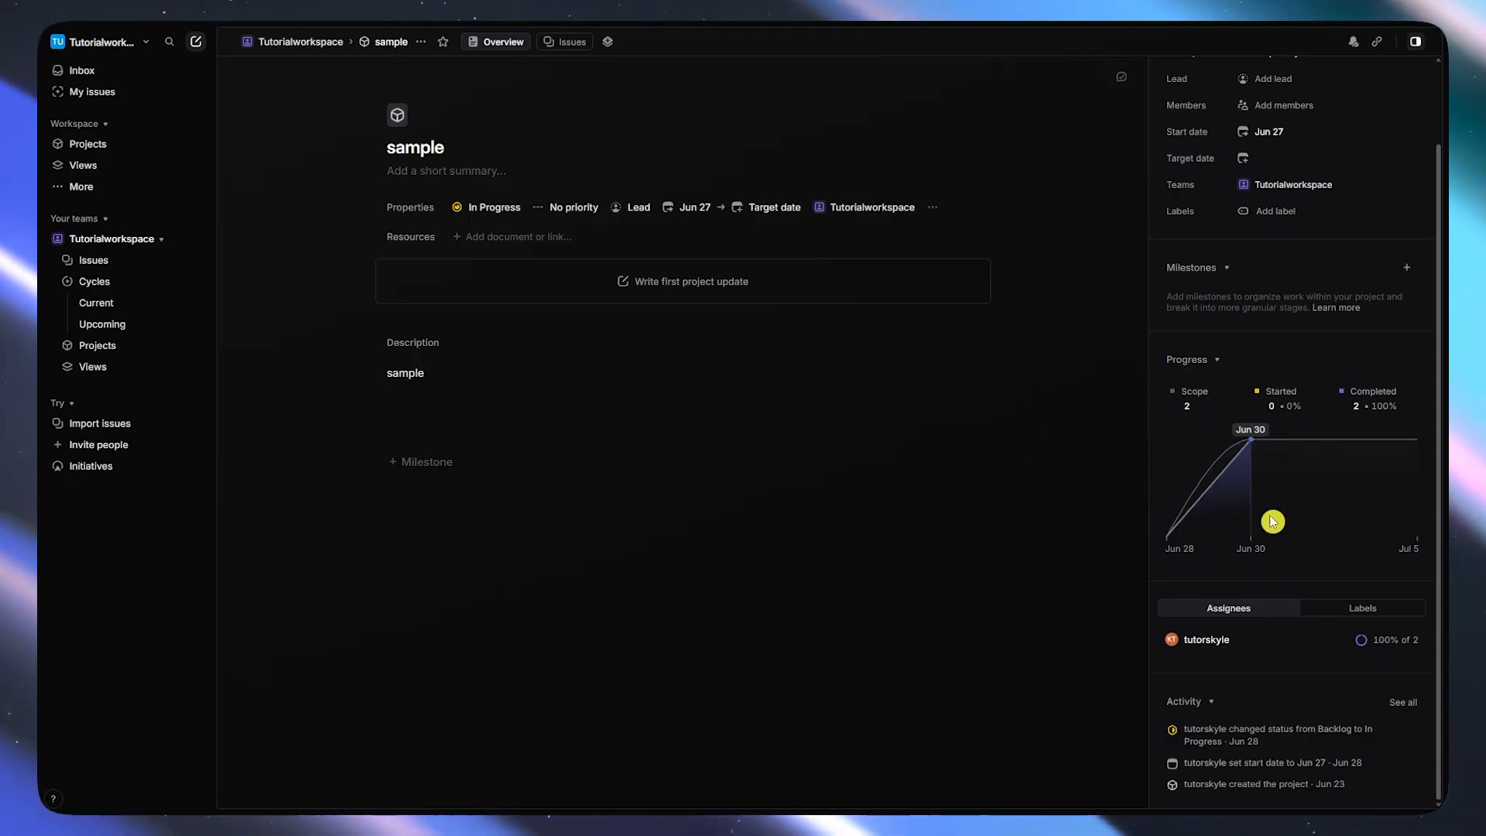
{"action": "mouse_move", "coordinate": [1036, 530]}
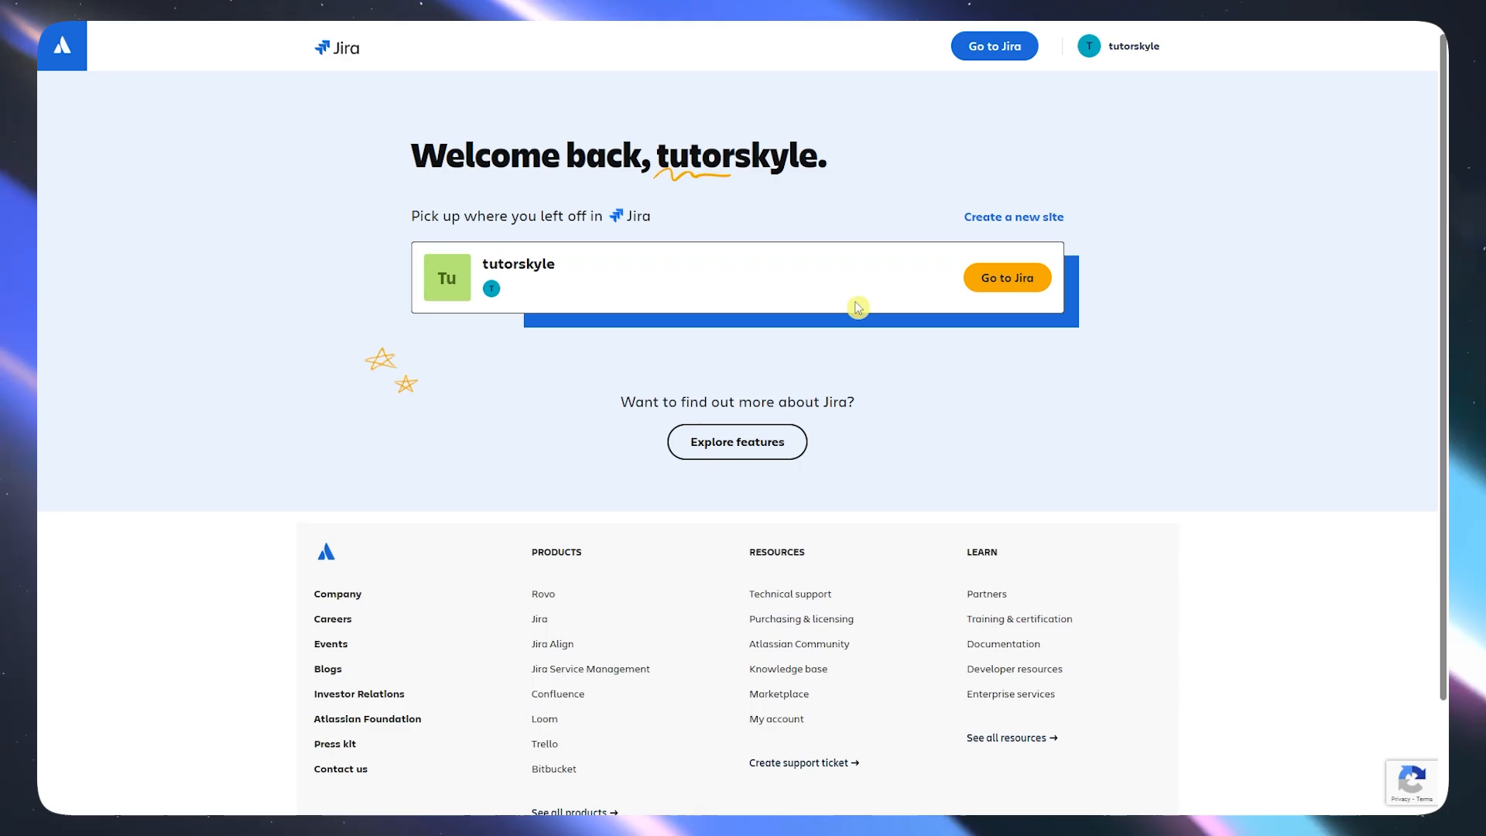
Enter the Jira site from the Atlassian welcome page to reach the home page.
{"action": "left_click", "coordinate": [1006, 277]}
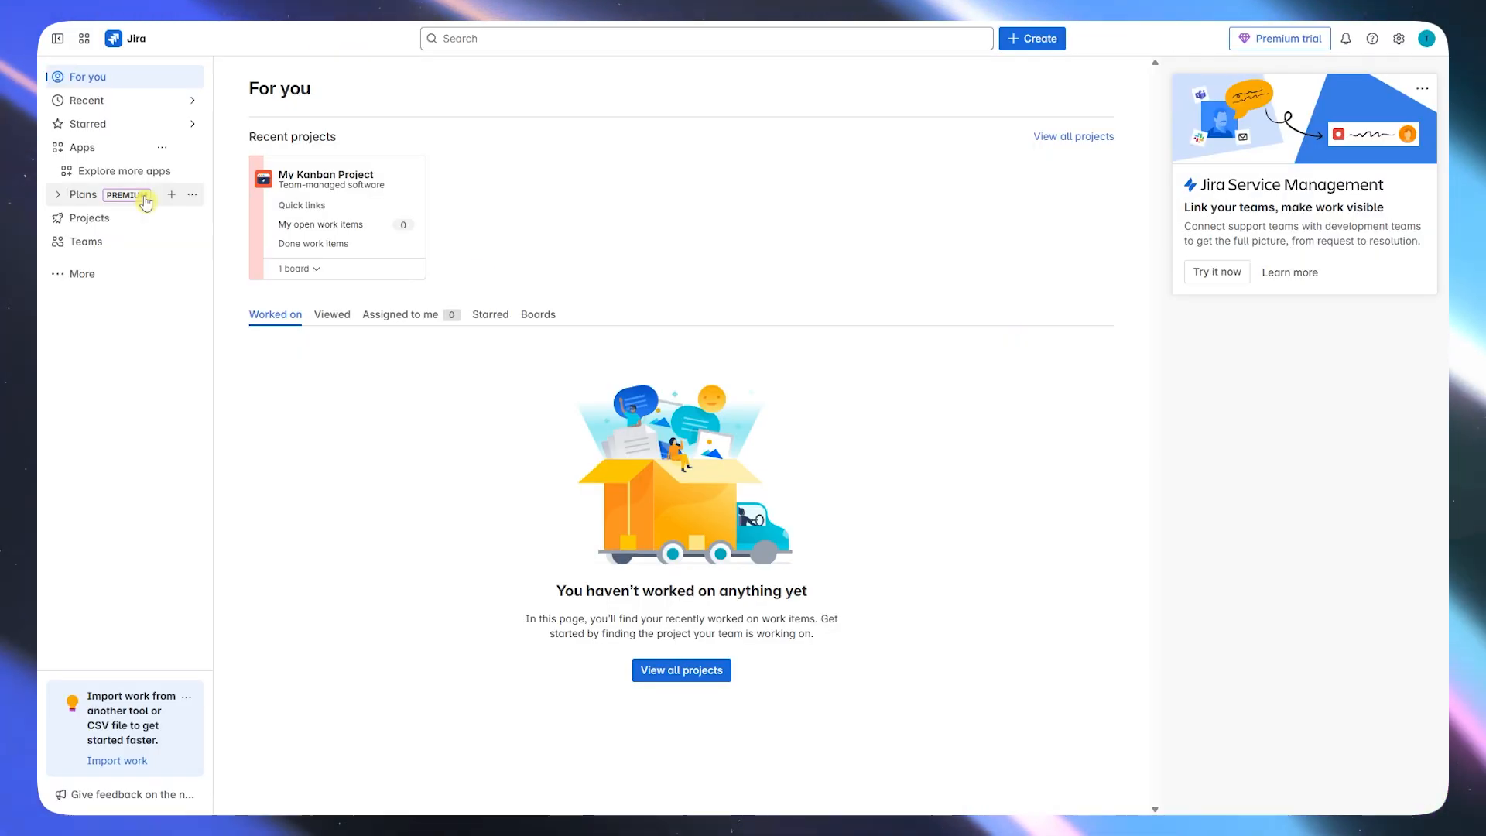